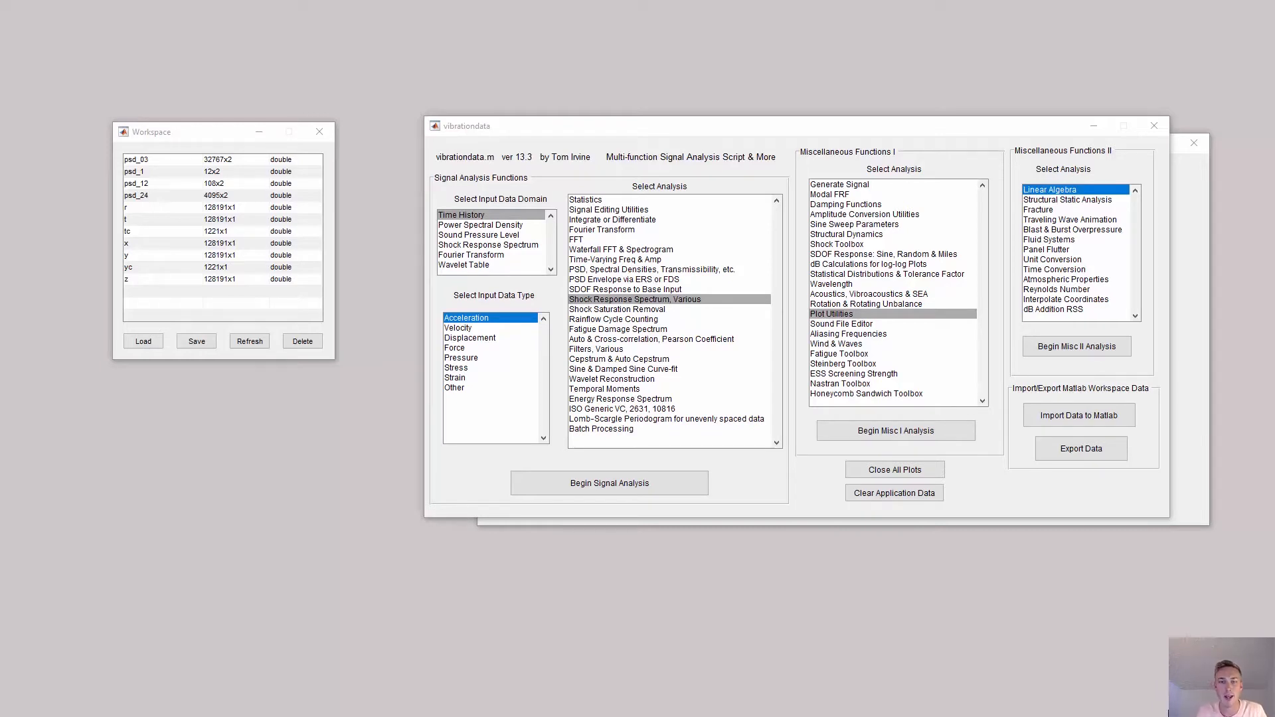
Set the input domain to time history and refresh the workspace variable list
click(461, 215)
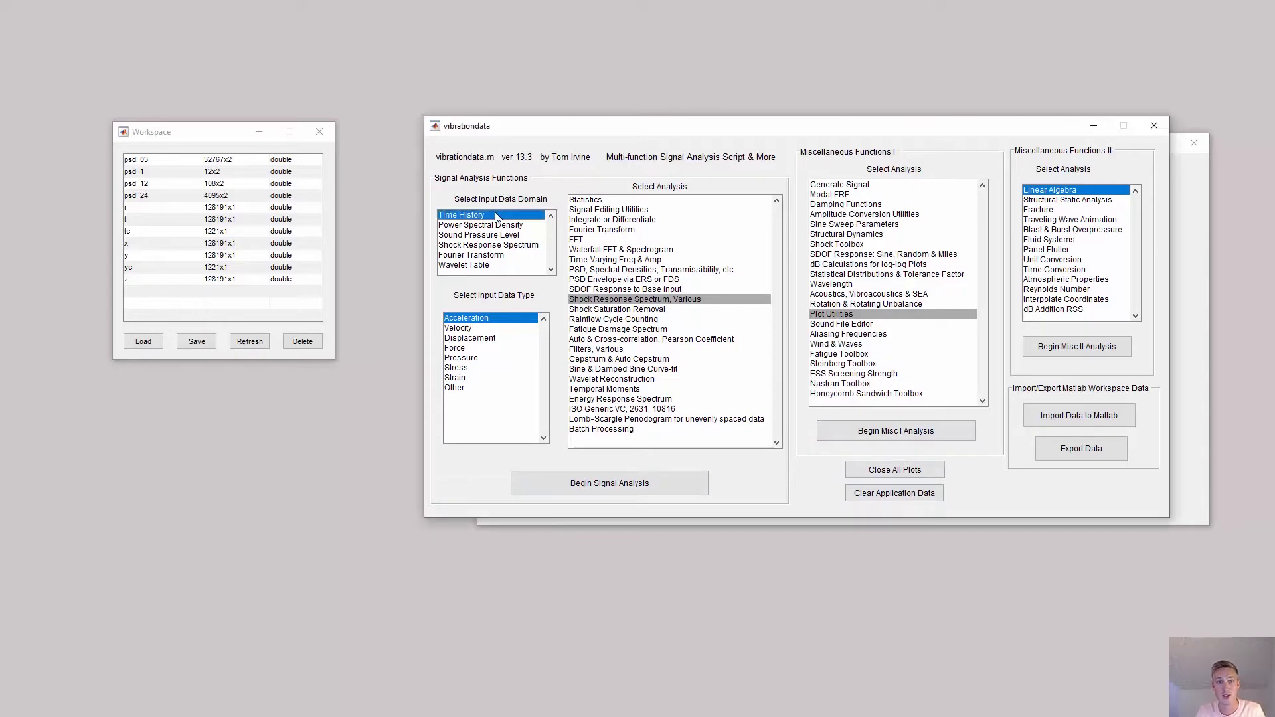
click(584, 200)
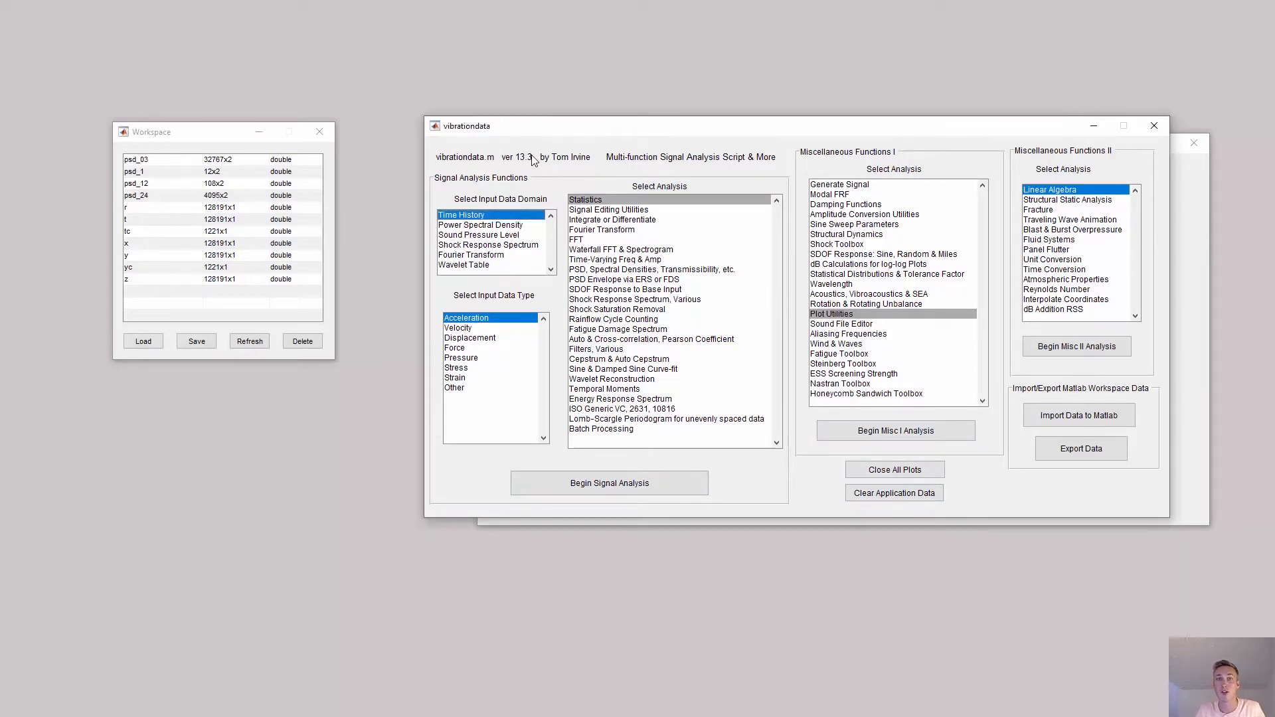
mouse_move(498, 233)
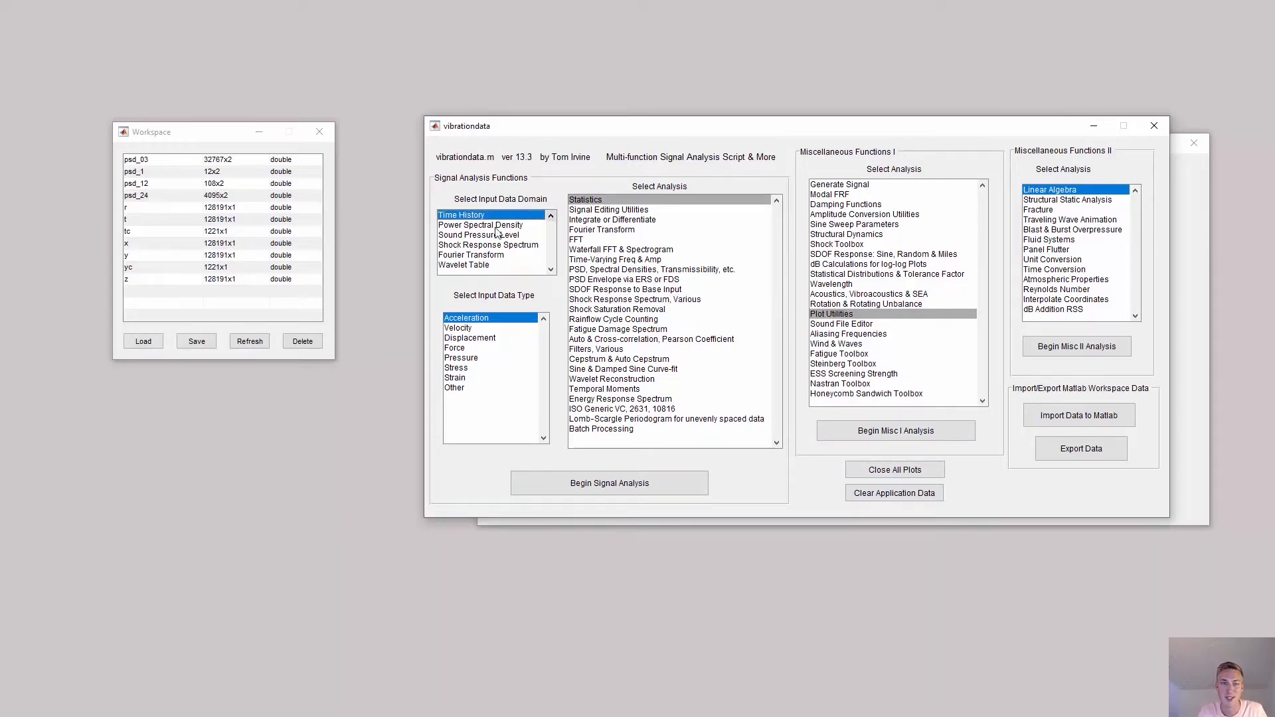
click(480, 224)
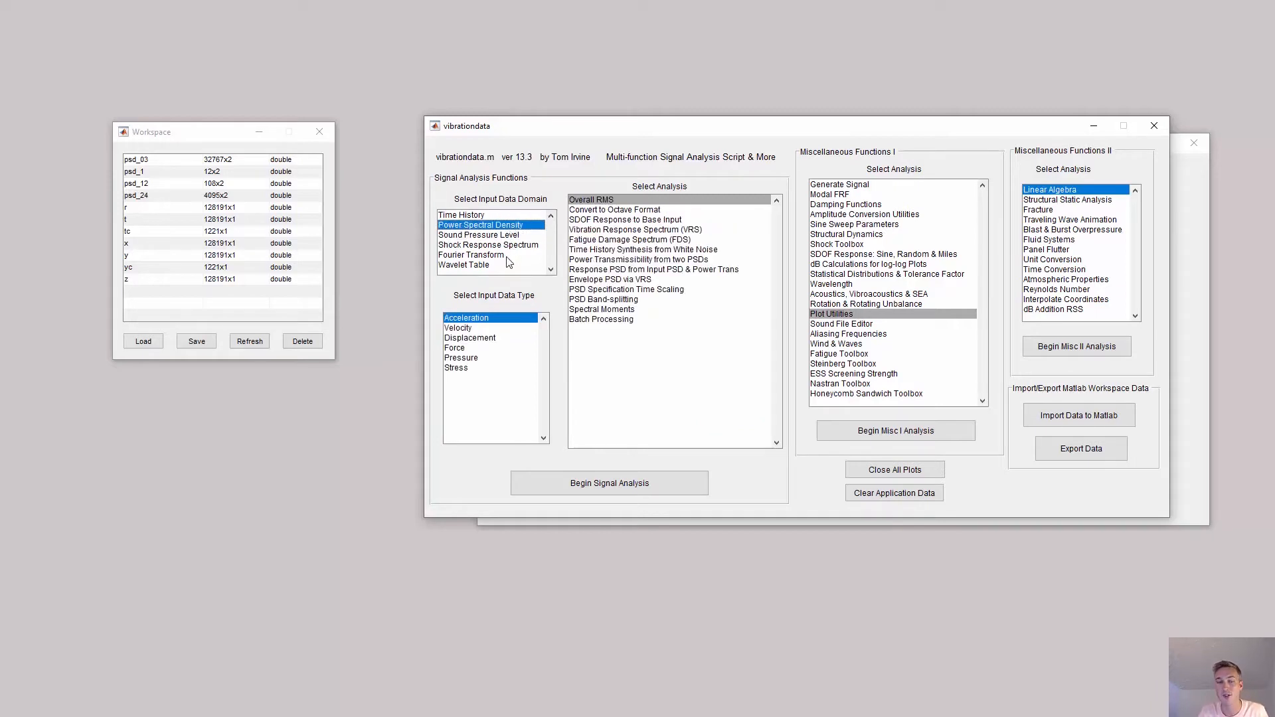
click(461, 214)
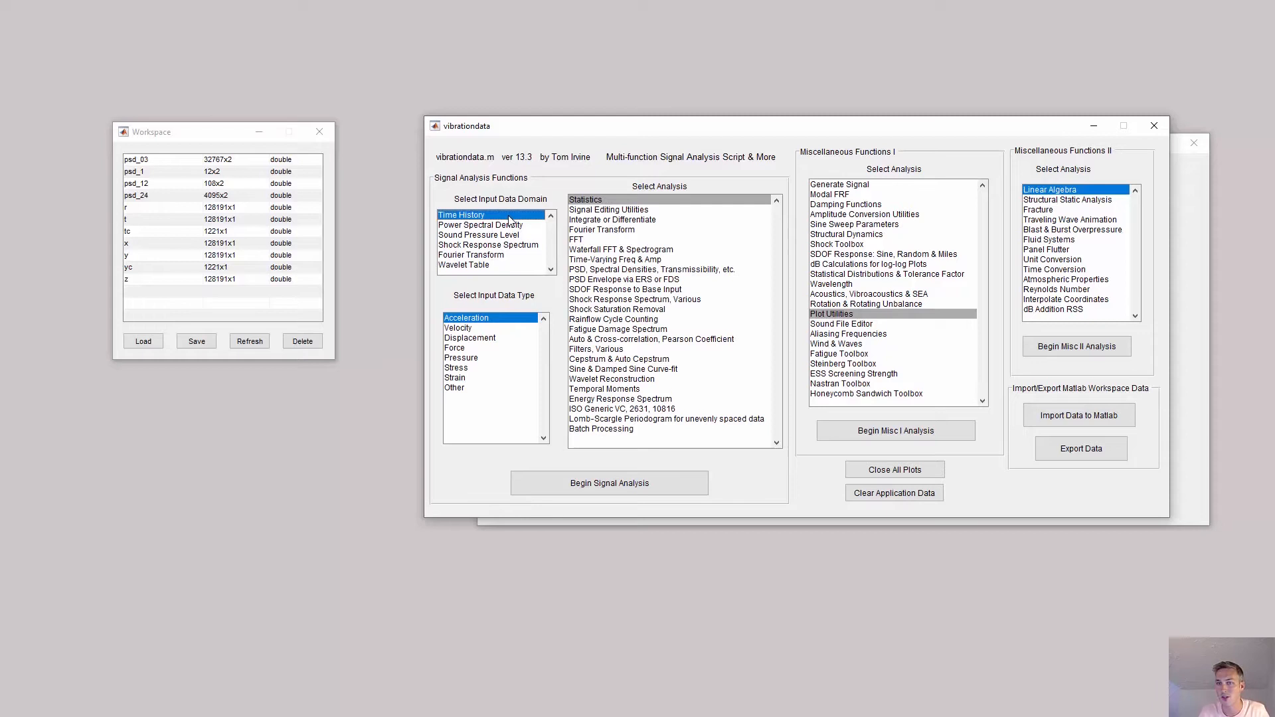
mouse_move(413, 248)
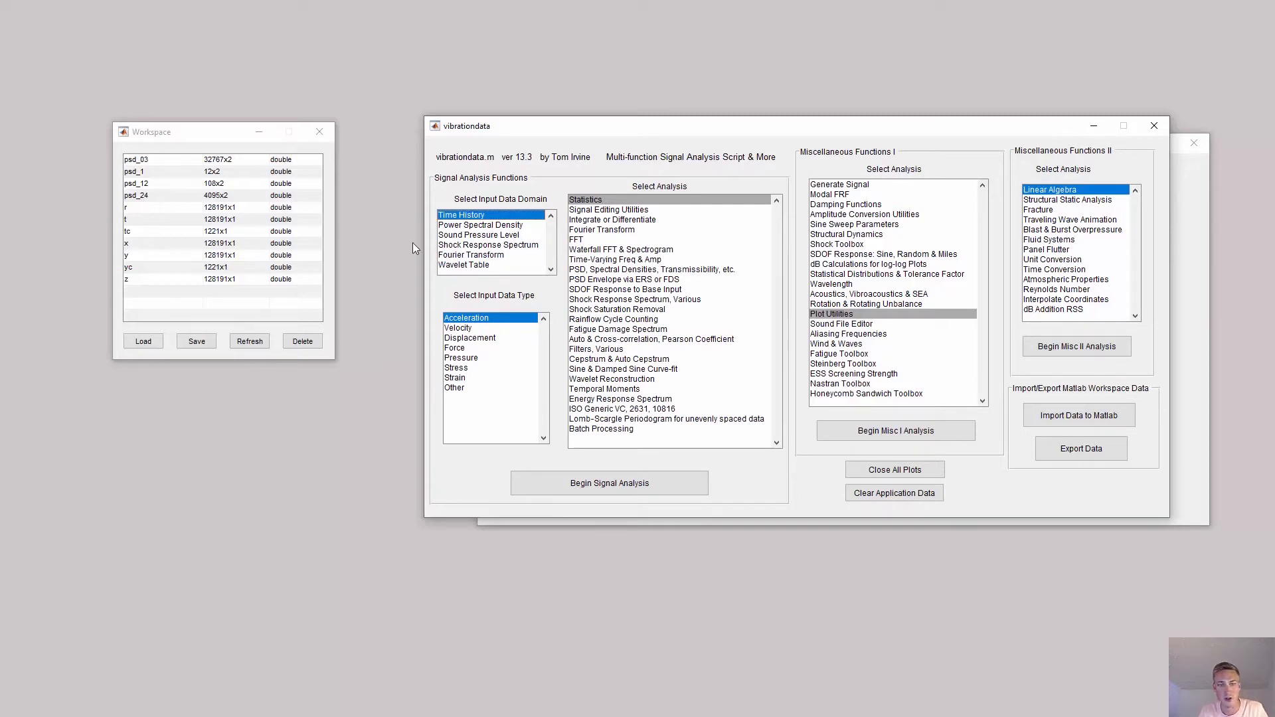
click(248, 341)
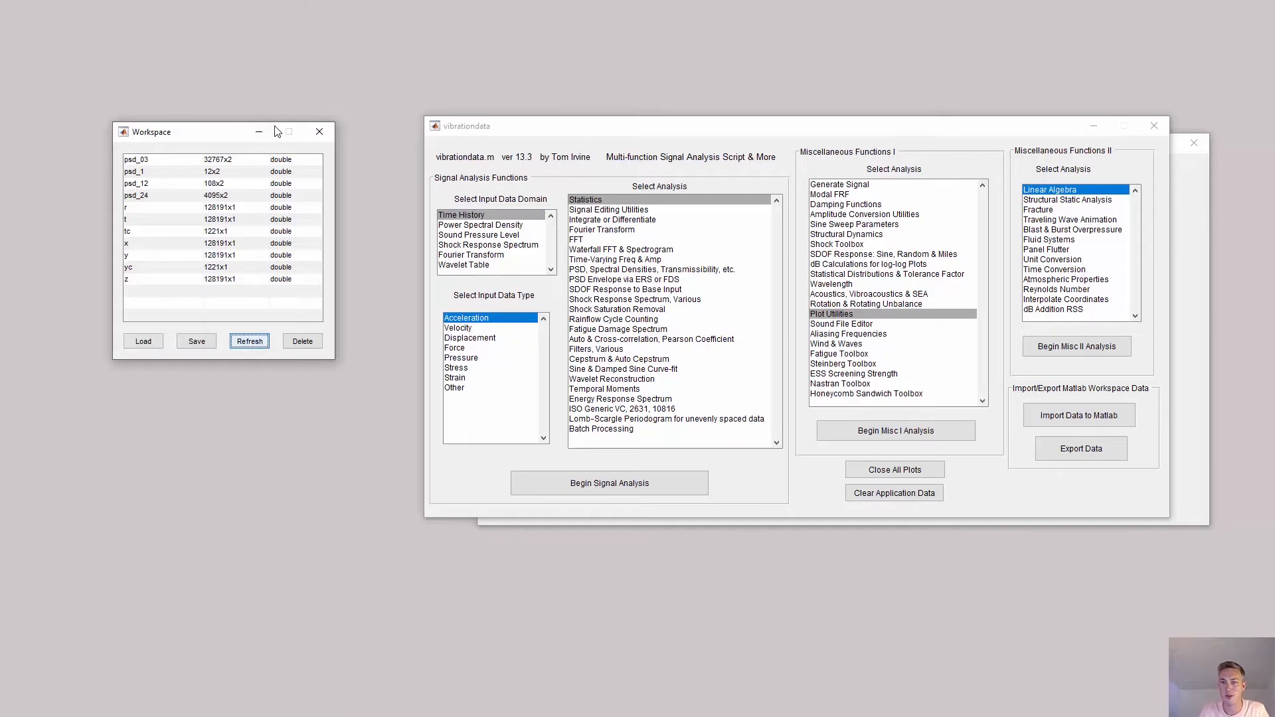
Load 8_Car-Crash-Momentum.csv into the workspace and refresh the variable list again
click(143, 342)
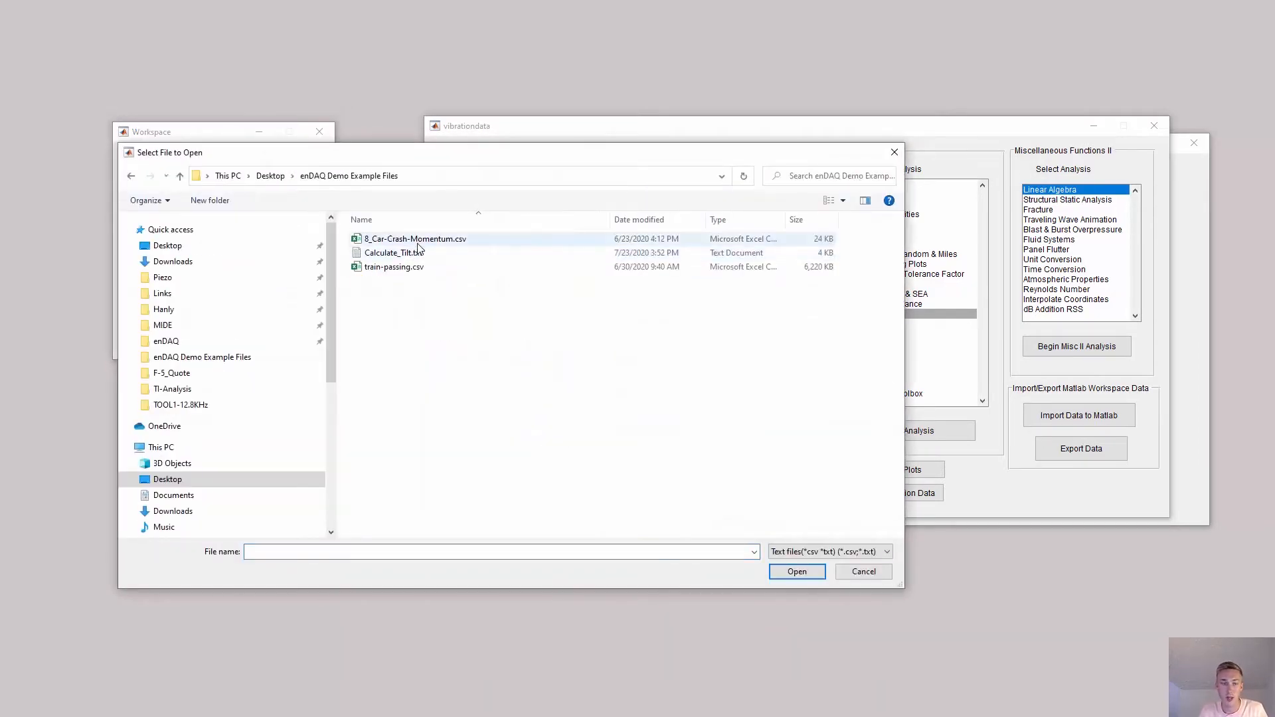
mouse_move(446, 244)
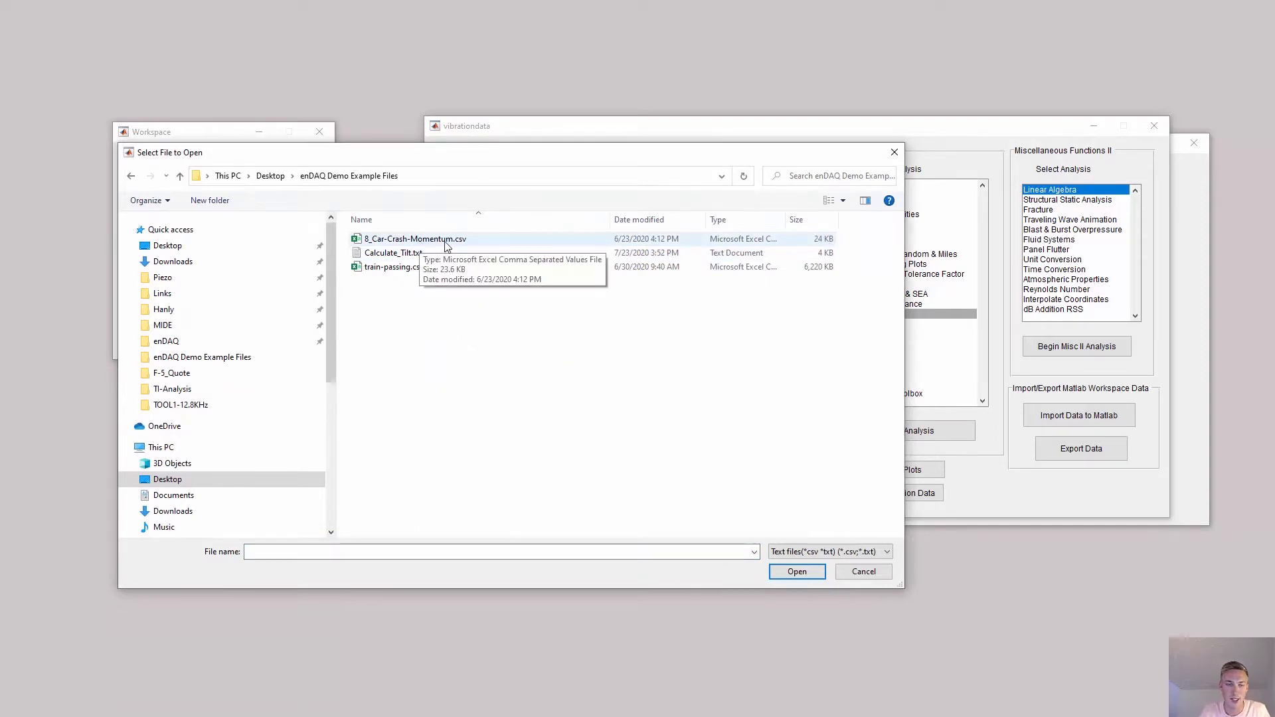
click(414, 237)
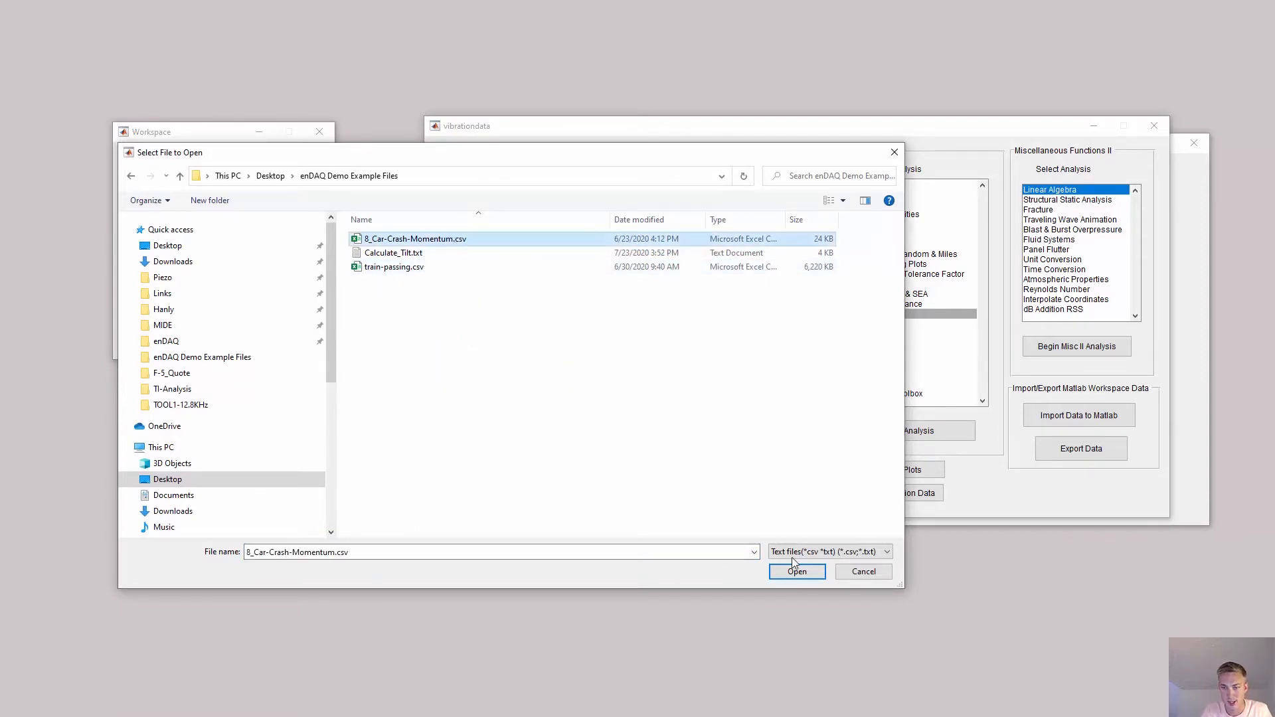
click(795, 571)
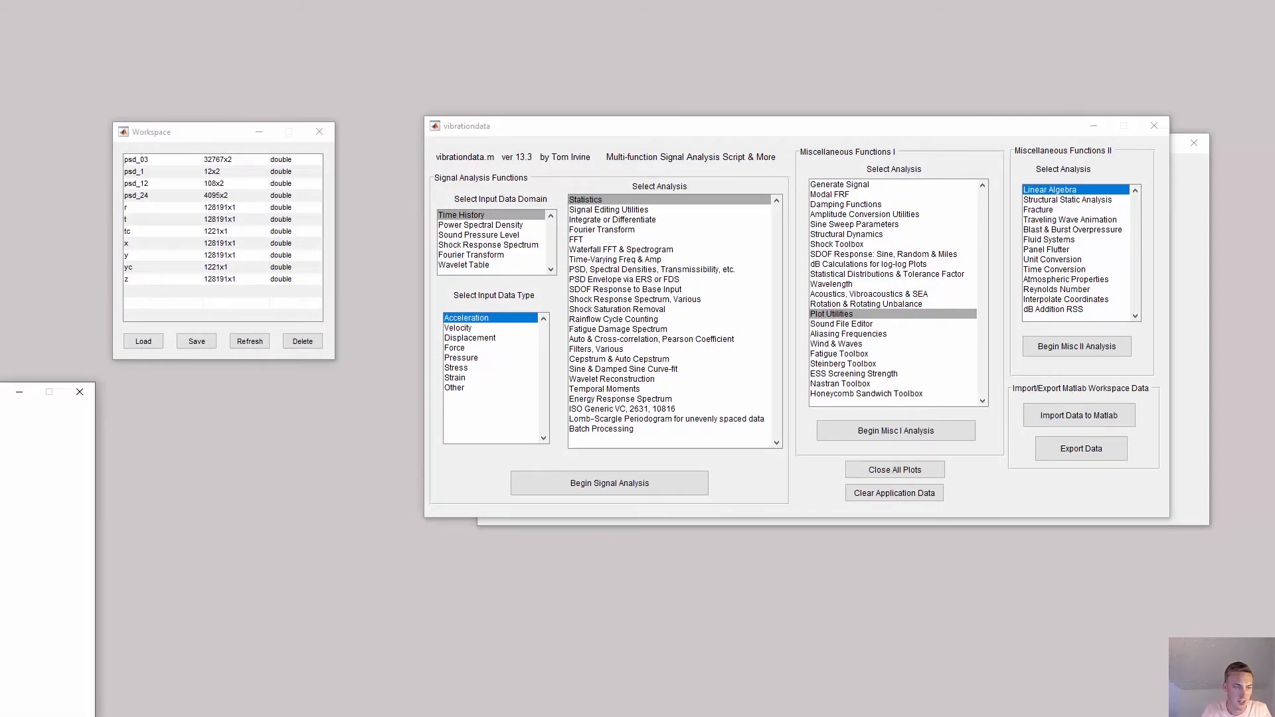
click(142, 342)
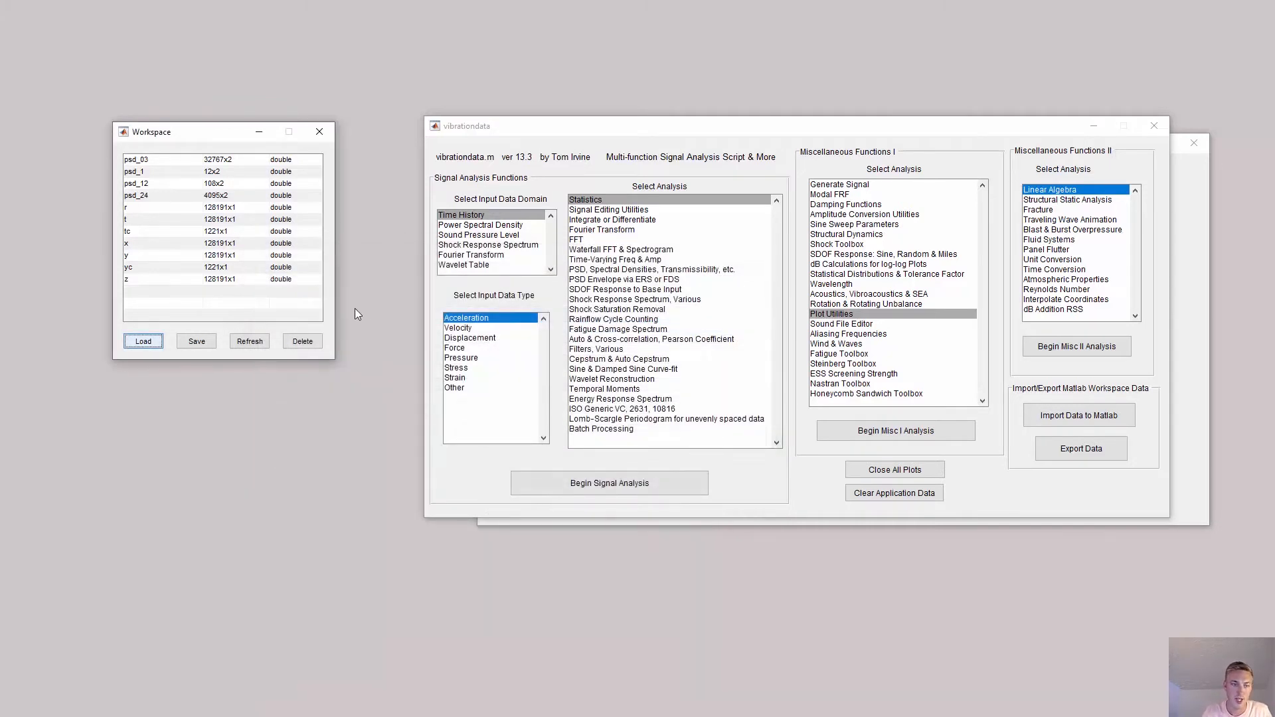
click(248, 341)
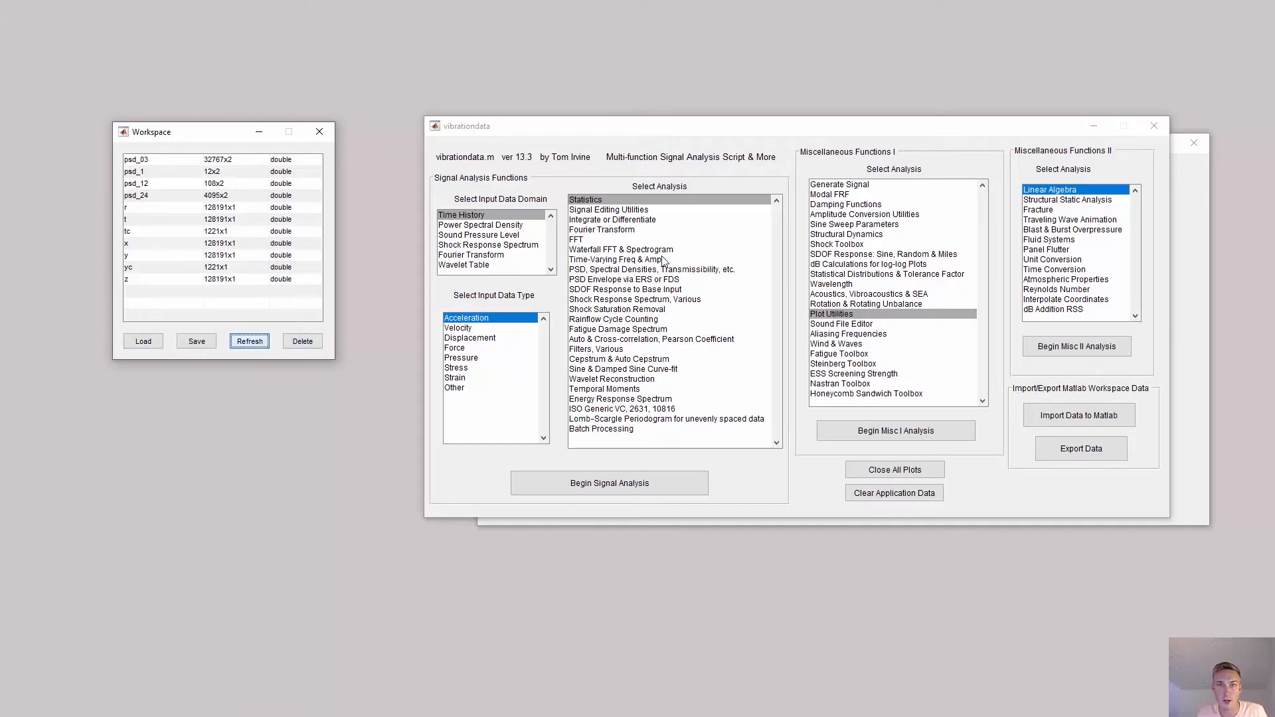
click(650, 270)
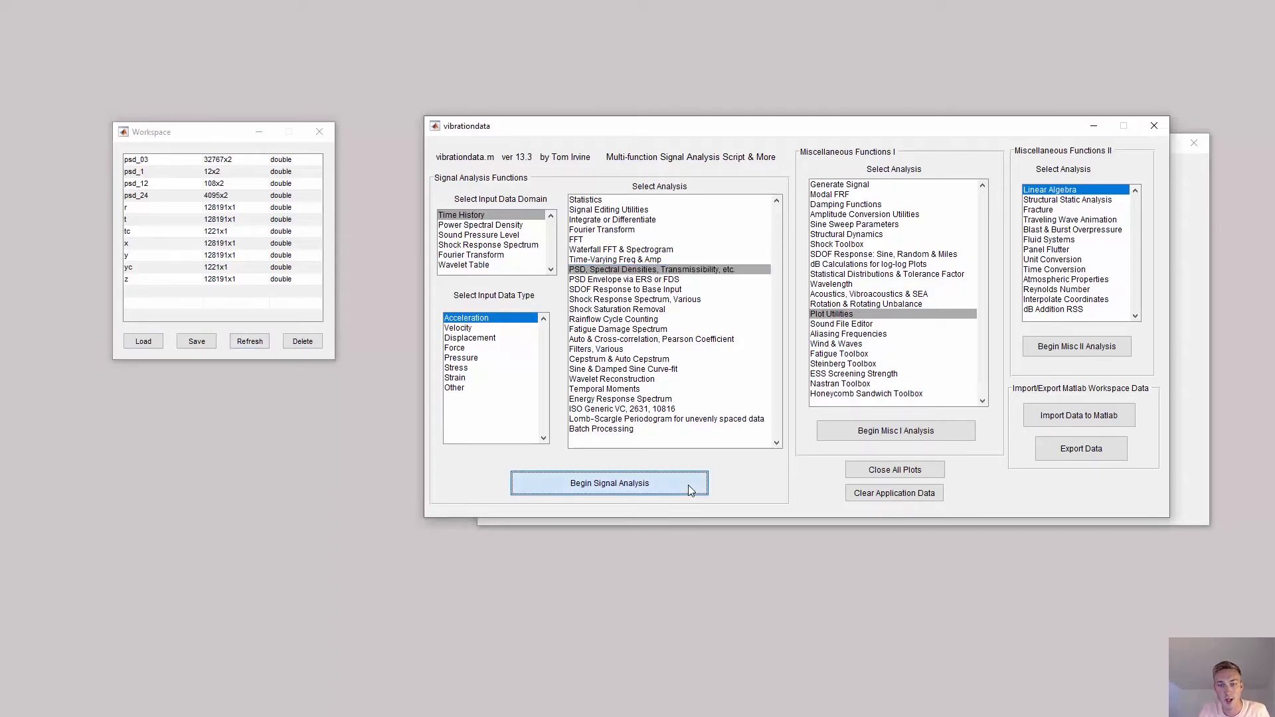
Calculate the PSD of array [t,z] up to 4000 Hz in the spectral density calculator
click(607, 484)
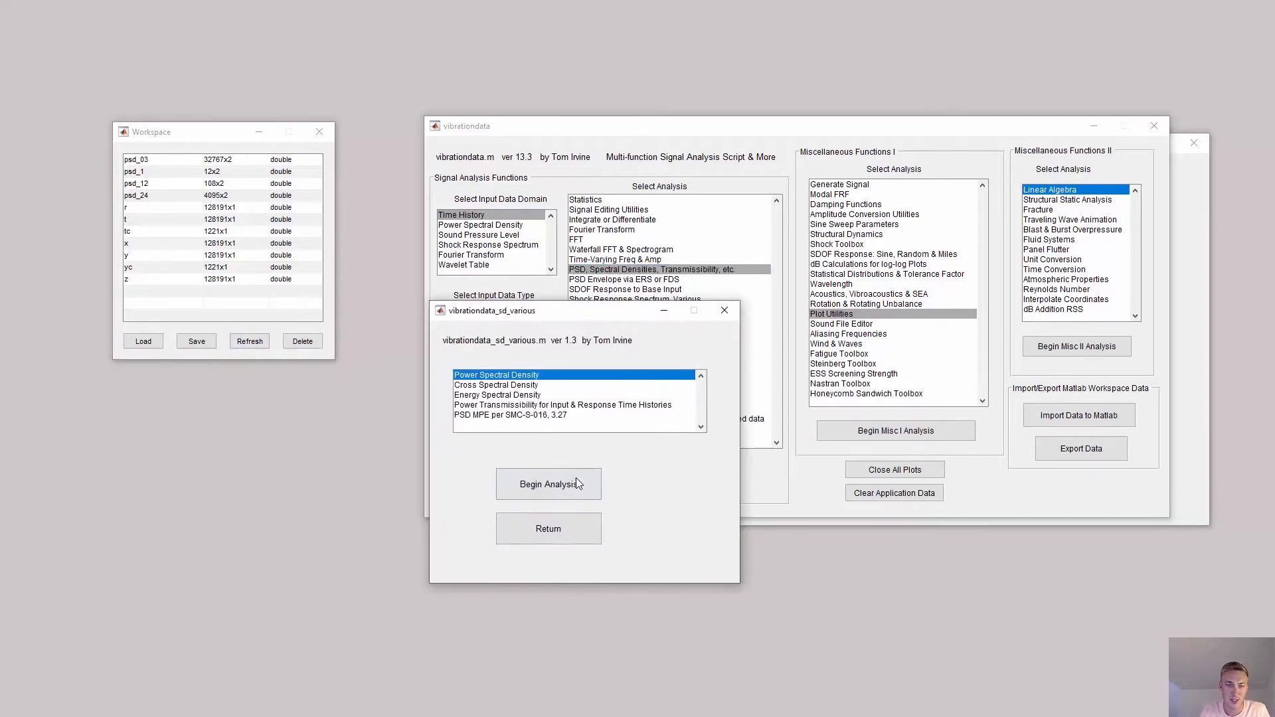
click(548, 484)
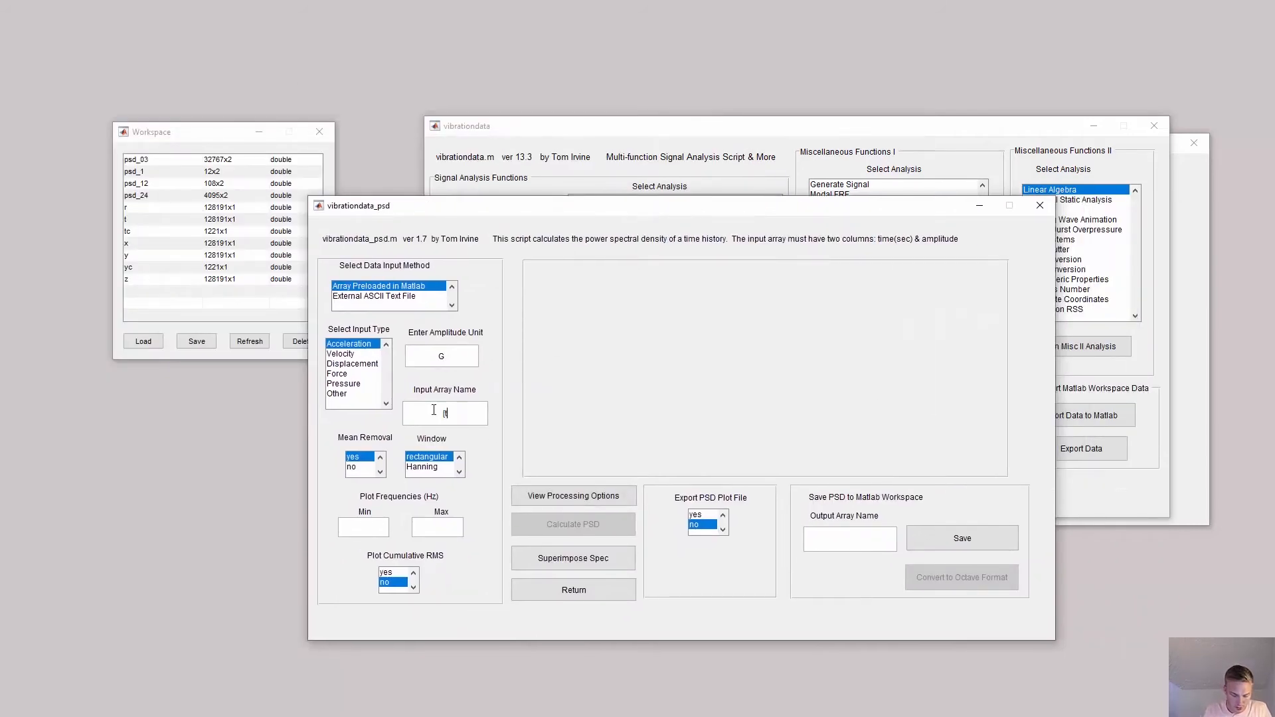
text([t,z])
click(362, 527)
text(1)
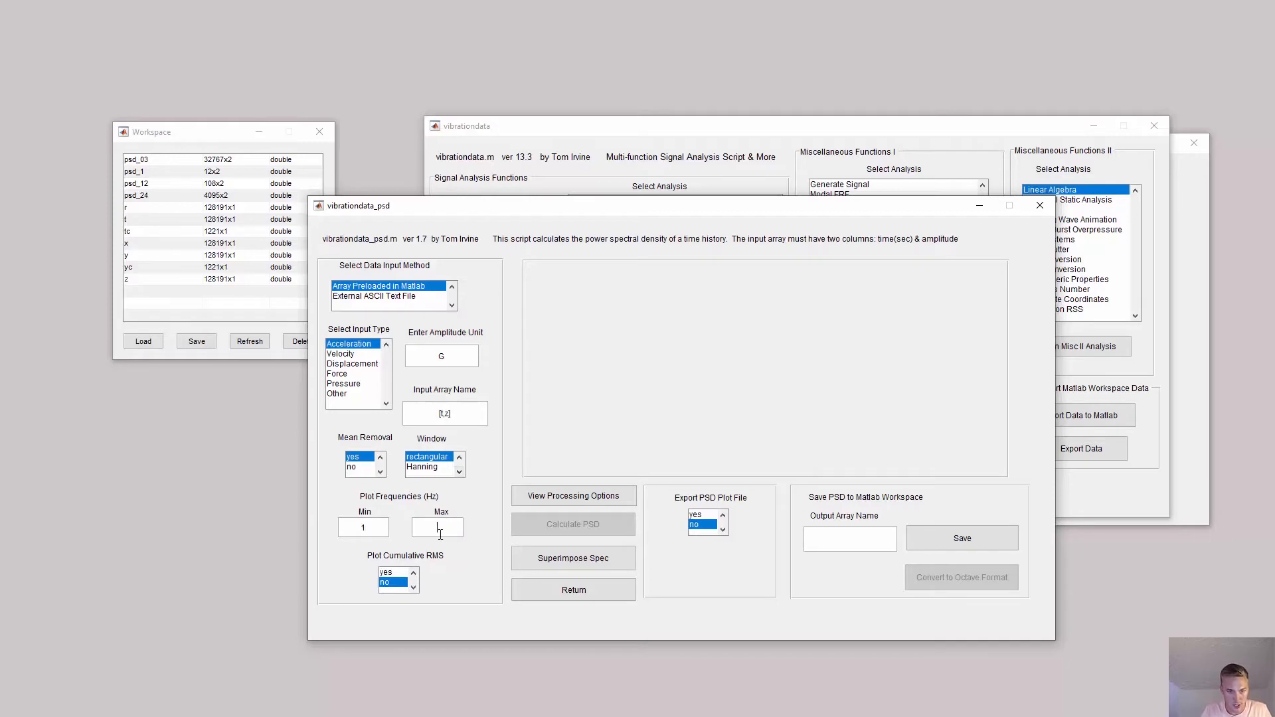
text(4000)
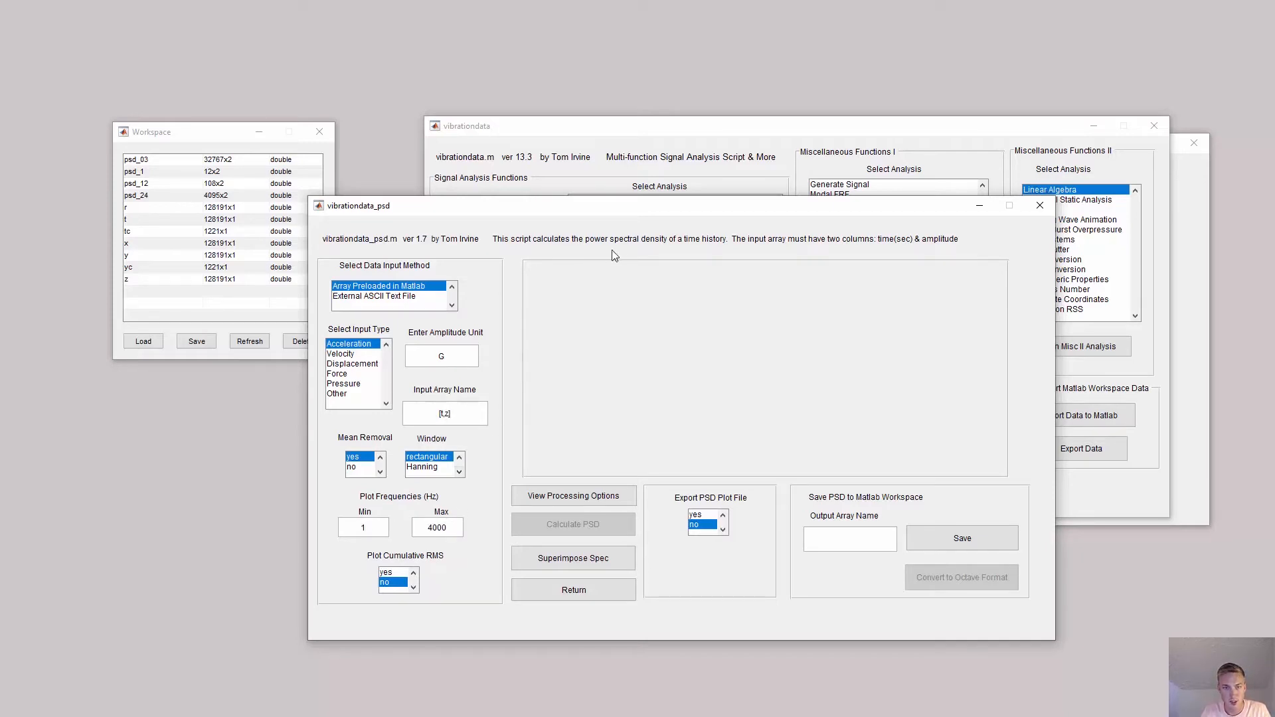
click(574, 495)
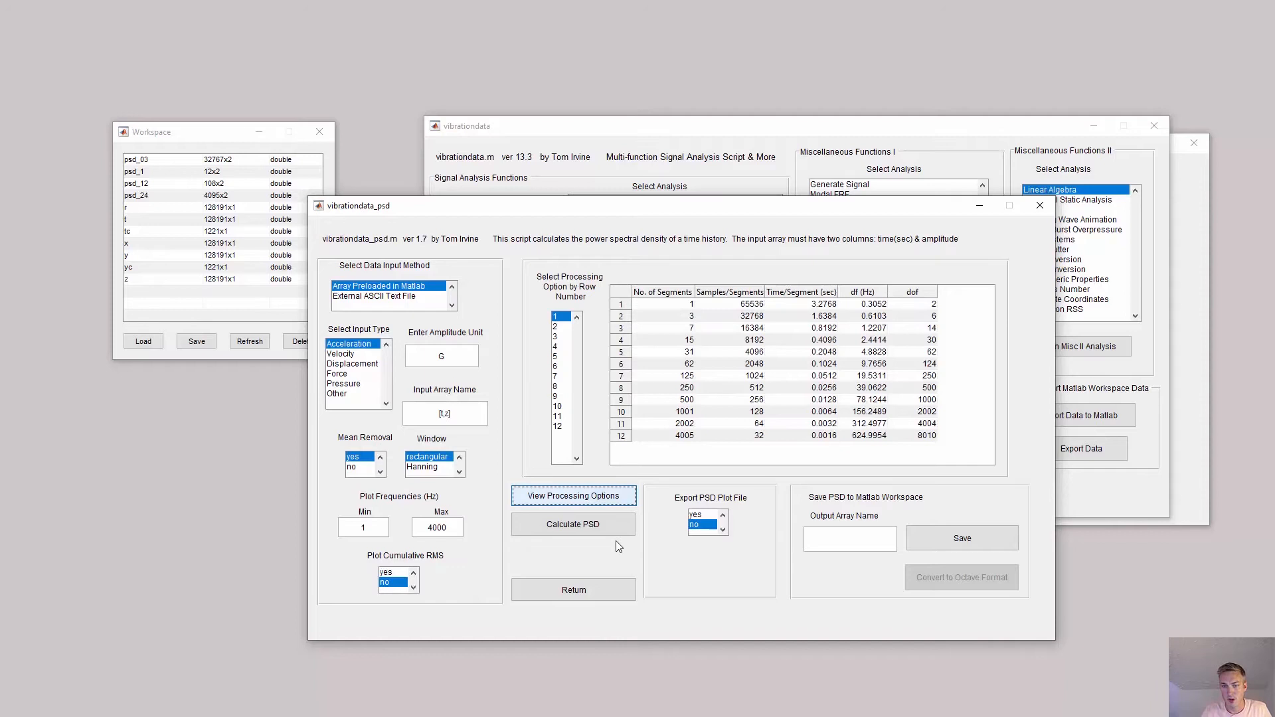
click(572, 523)
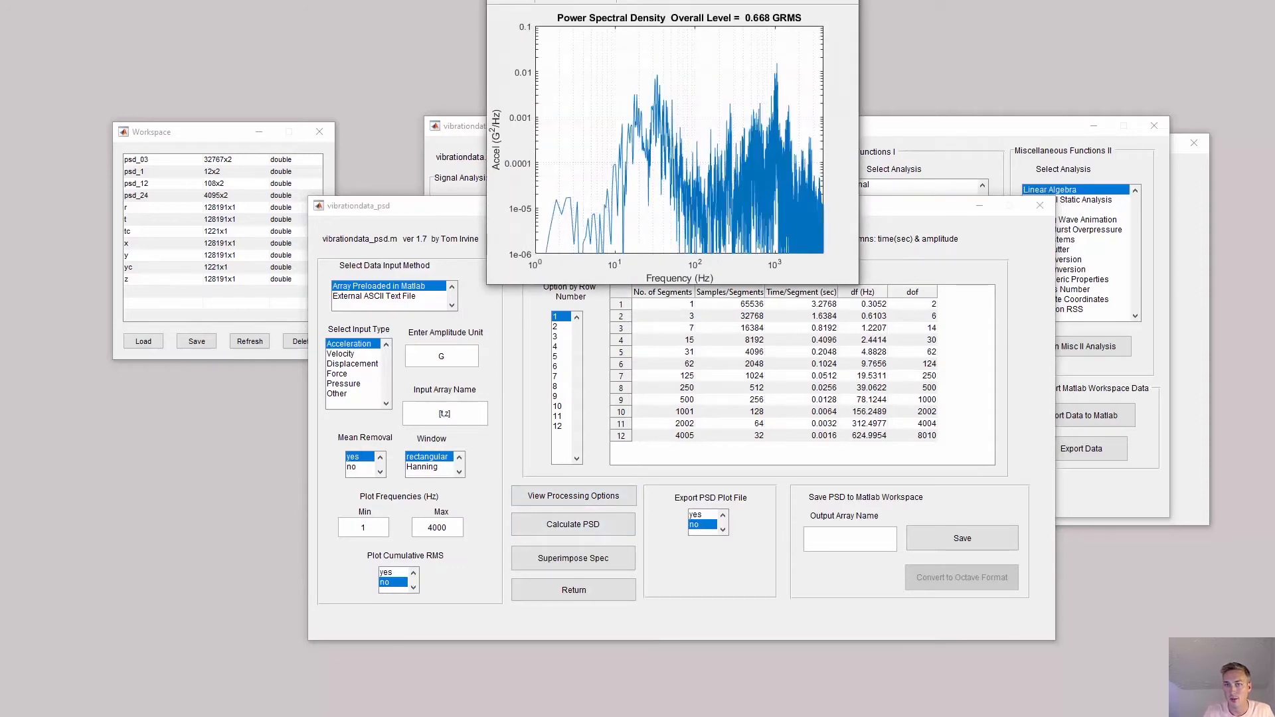
click(572, 524)
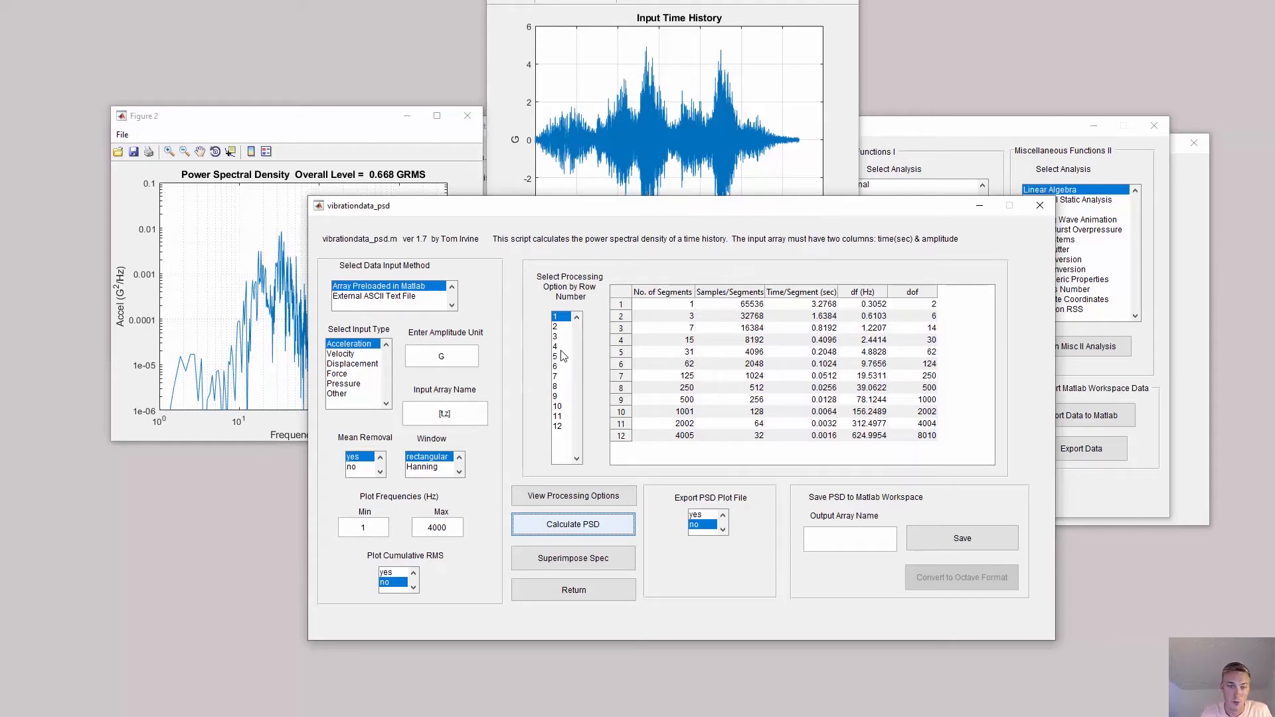
Recalculate with processing option 8 and save the PSD to the workspace as psd0
click(559, 346)
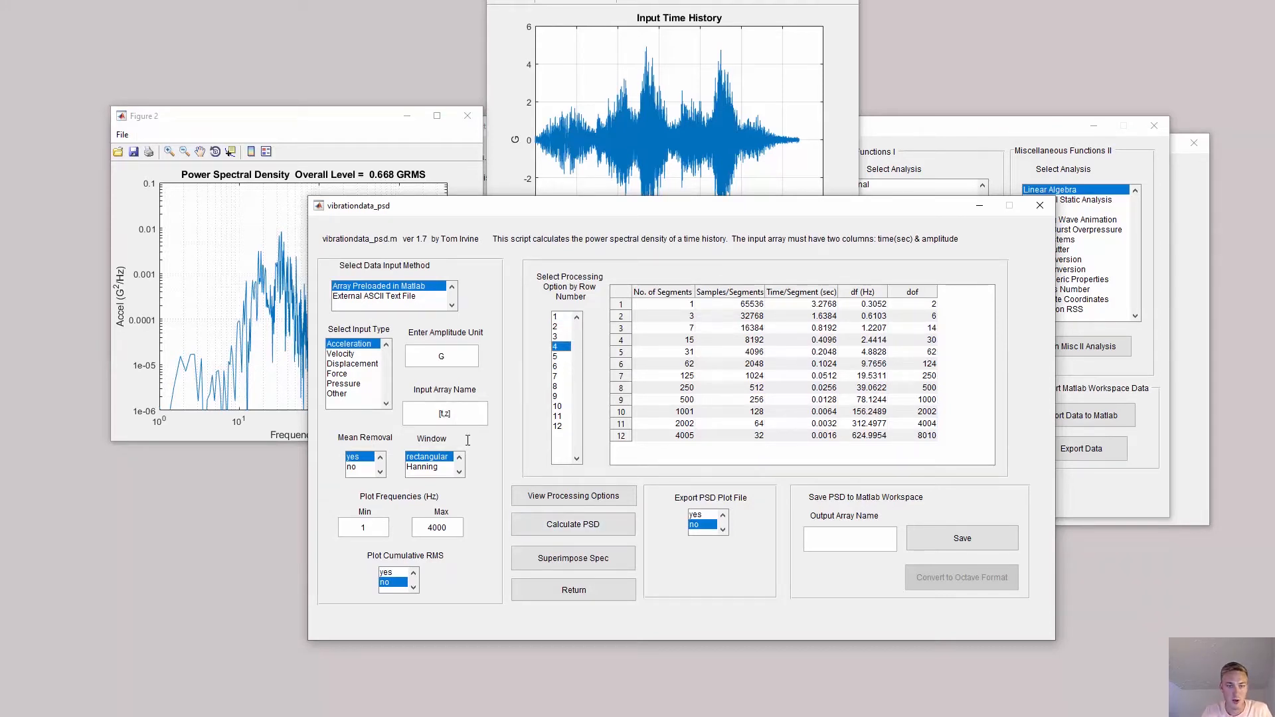
click(572, 523)
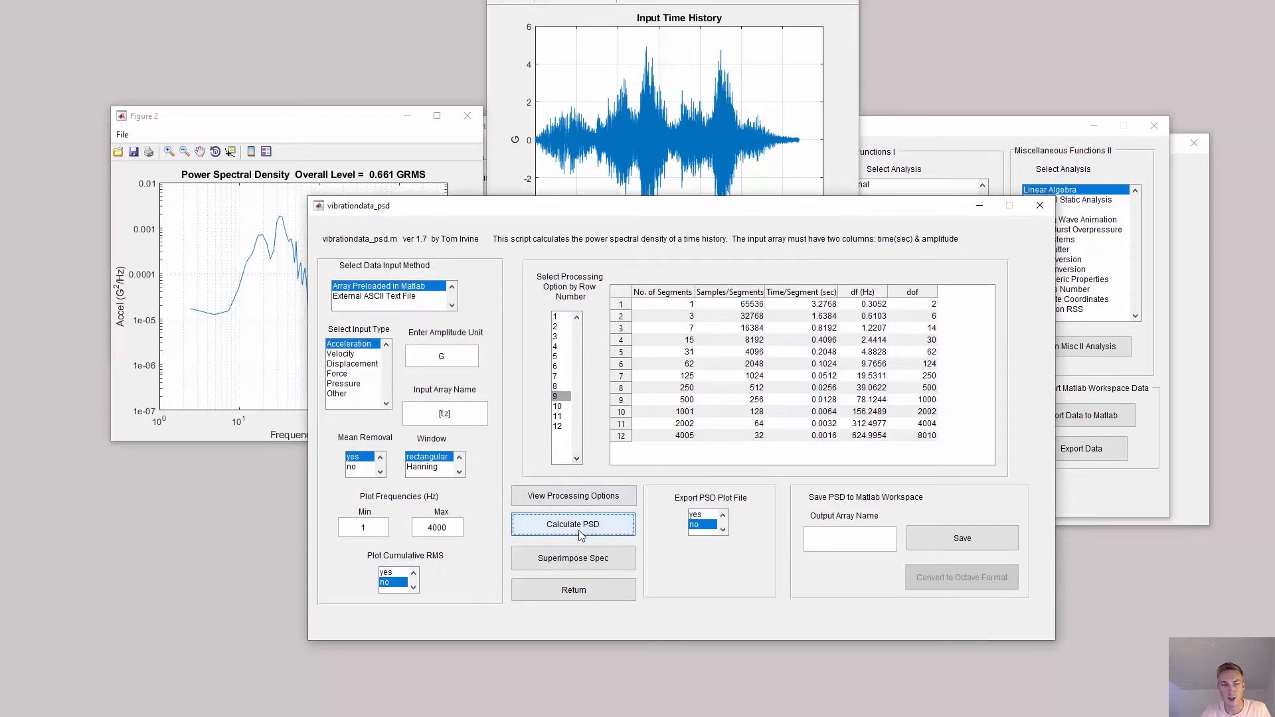
click(574, 523)
text(psd_)
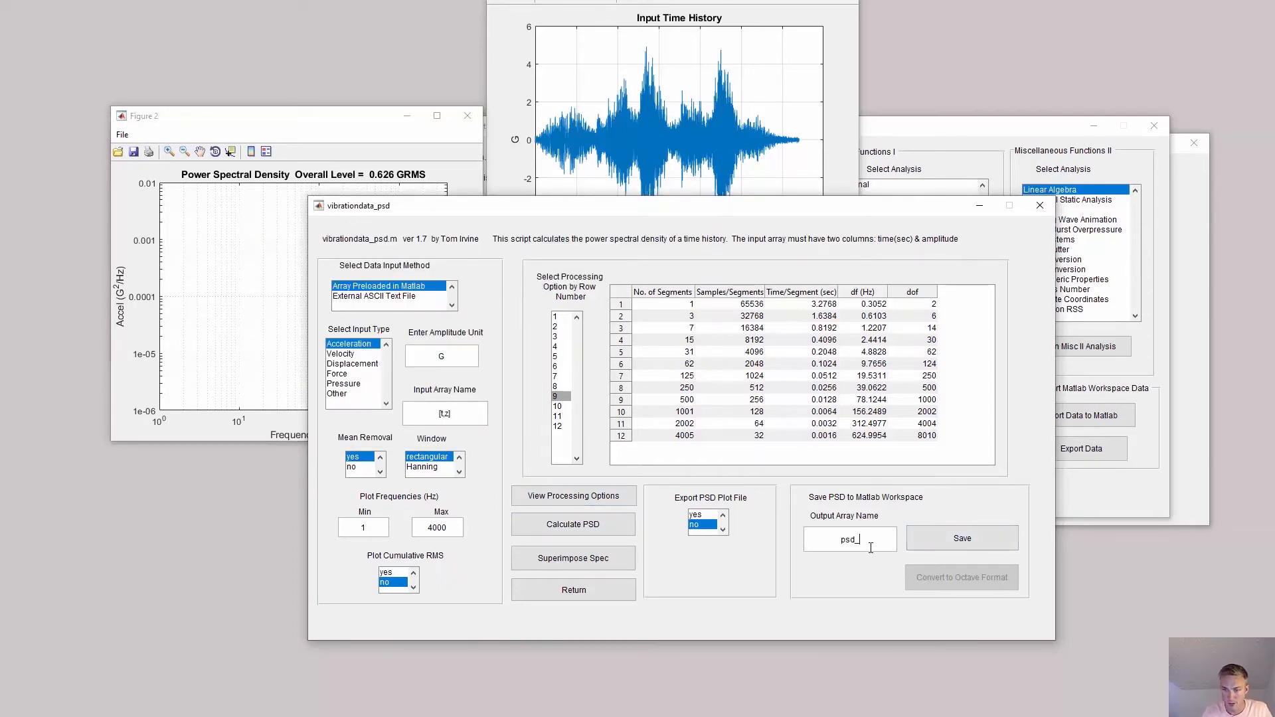
click(961, 538)
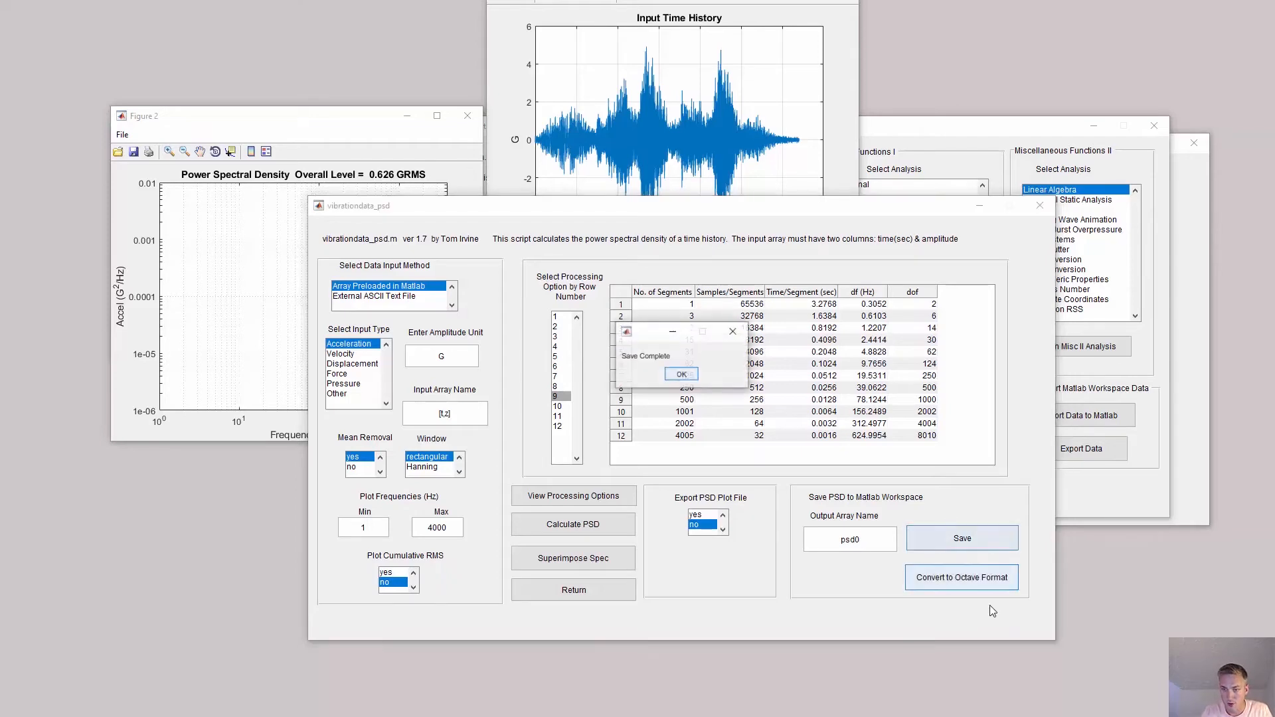
click(681, 374)
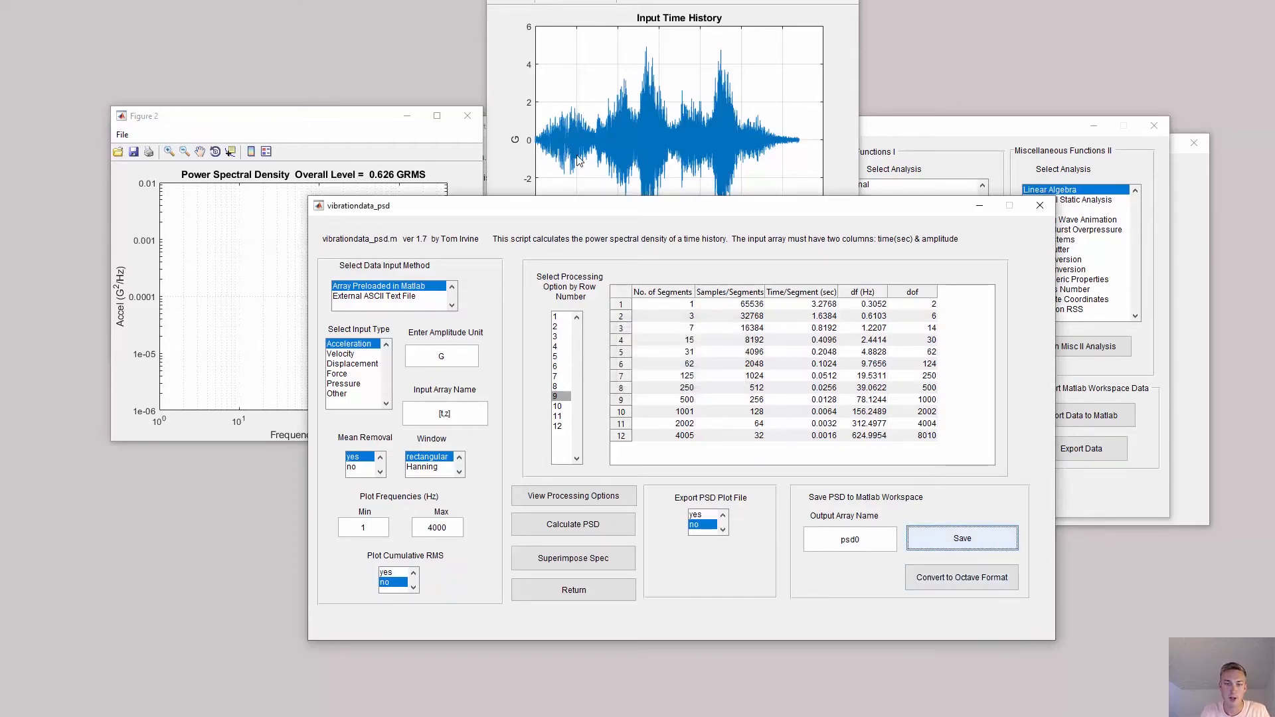
click(960, 576)
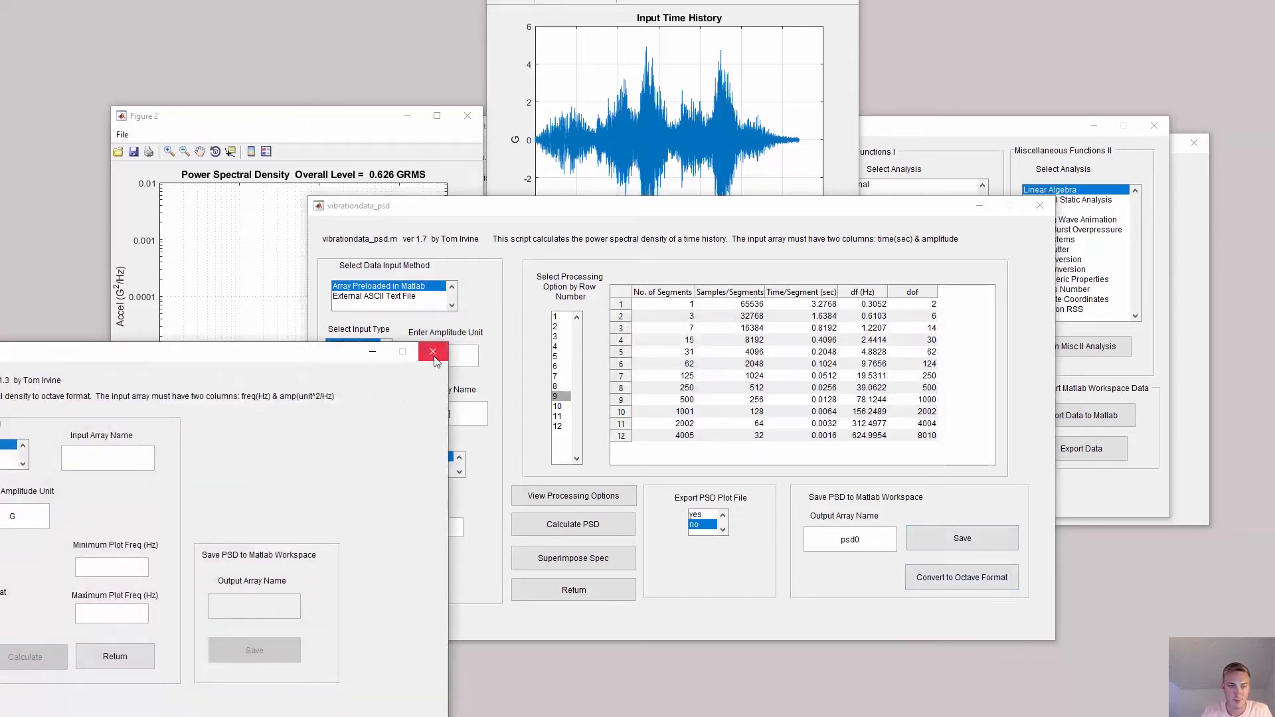
Plot the four PSD curves together as 'PSD of Train Passing' and save the figure as SVG
click(433, 350)
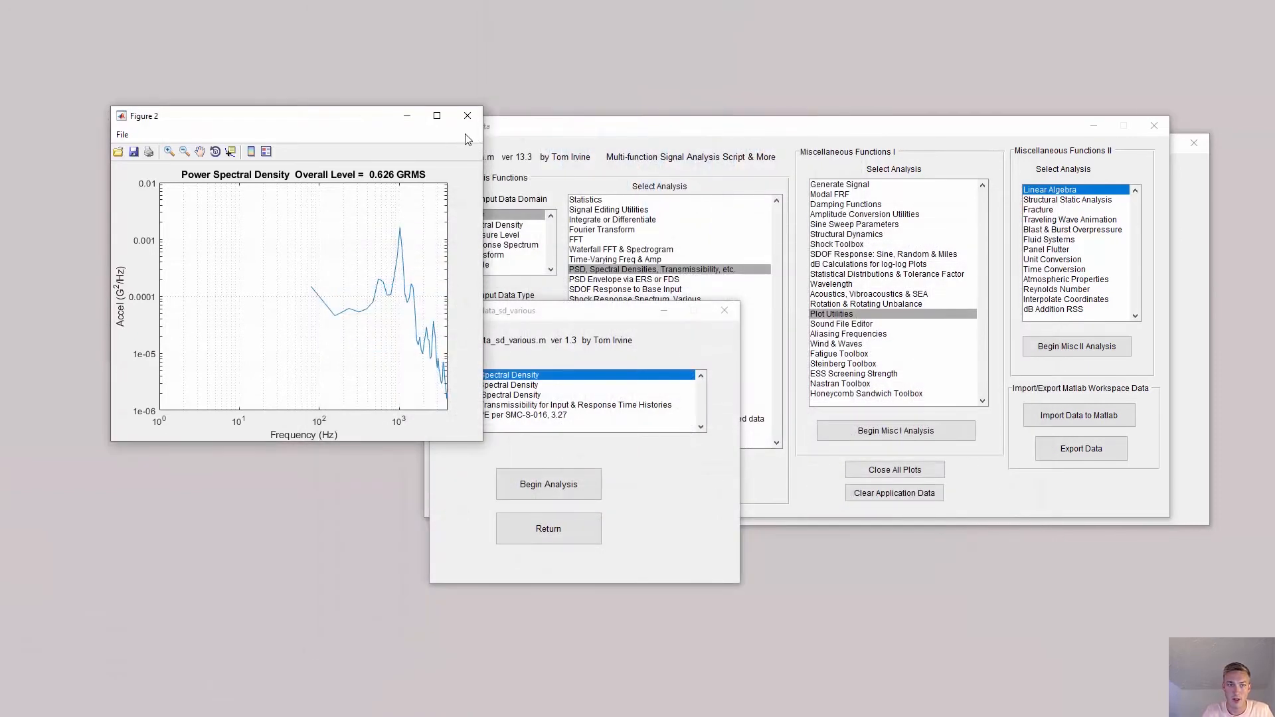
click(466, 116)
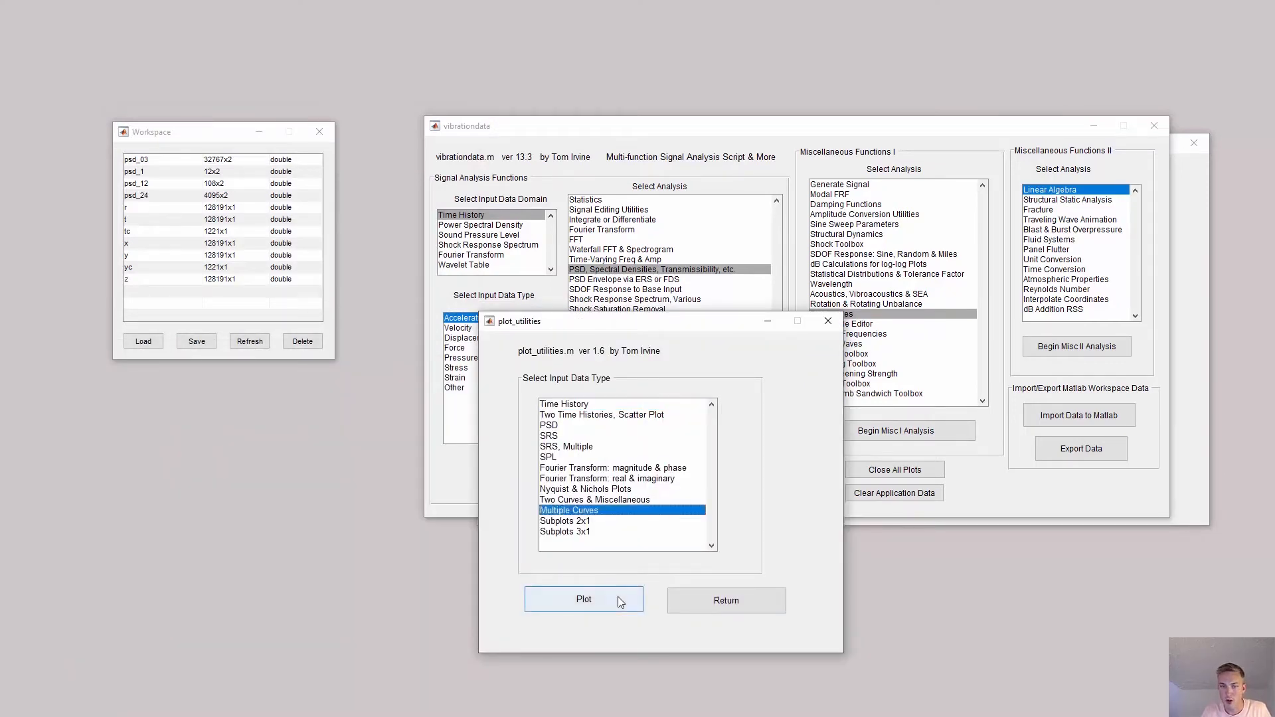
click(583, 598)
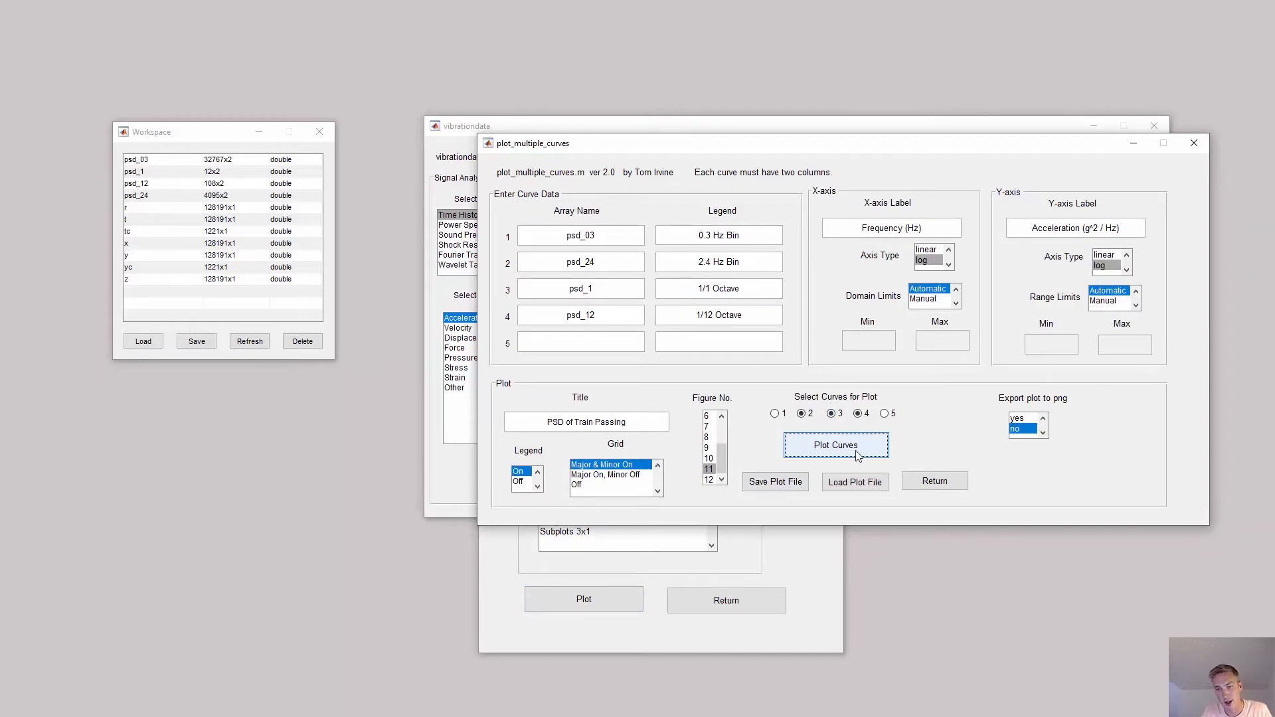
click(773, 413)
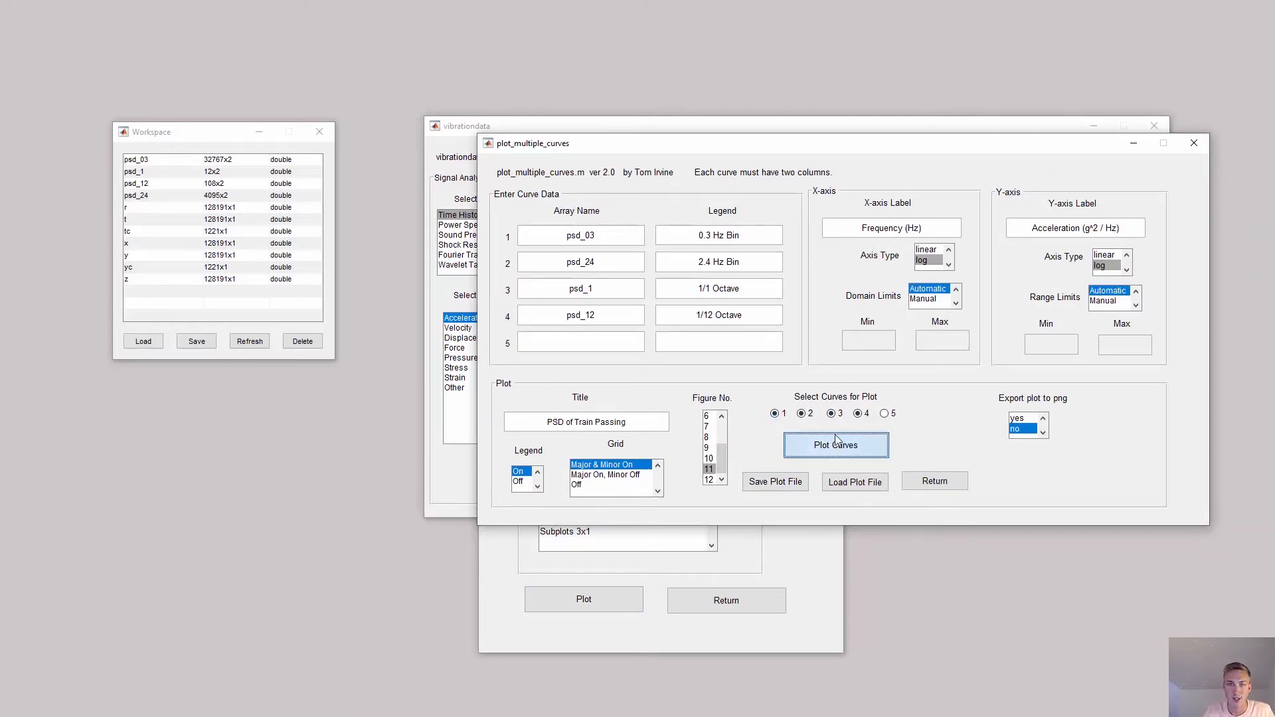
click(834, 445)
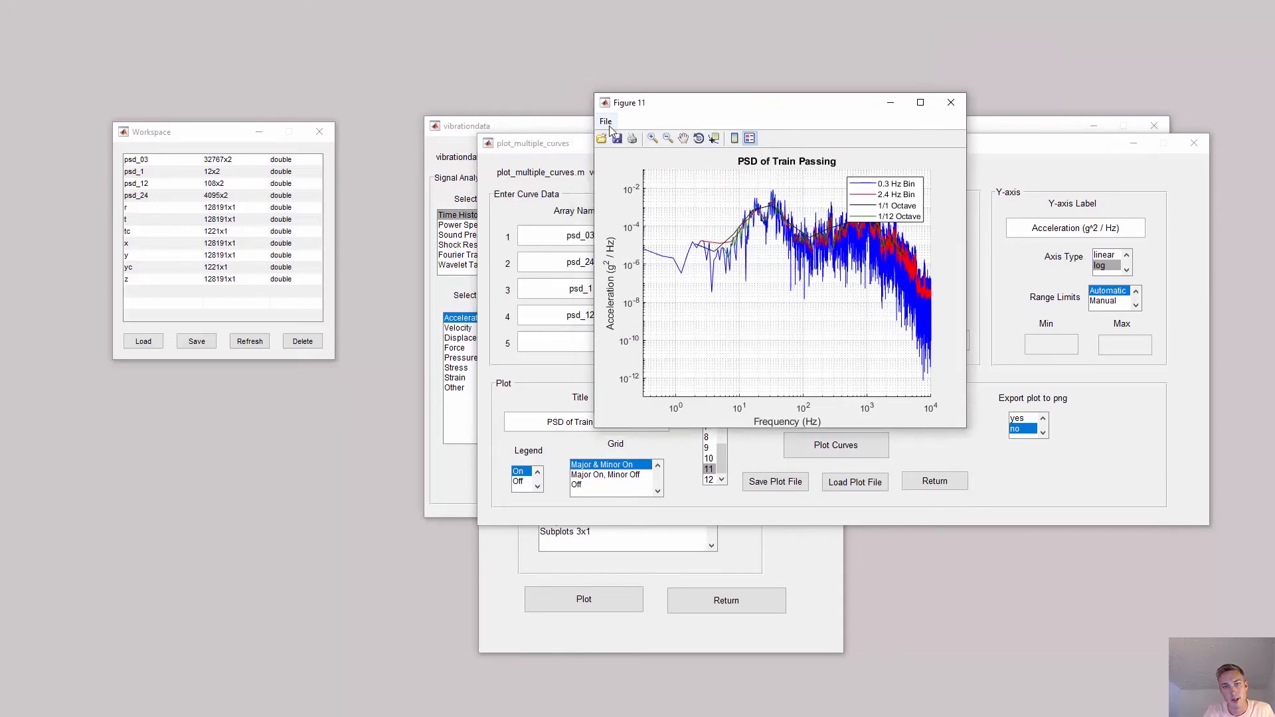
click(606, 121)
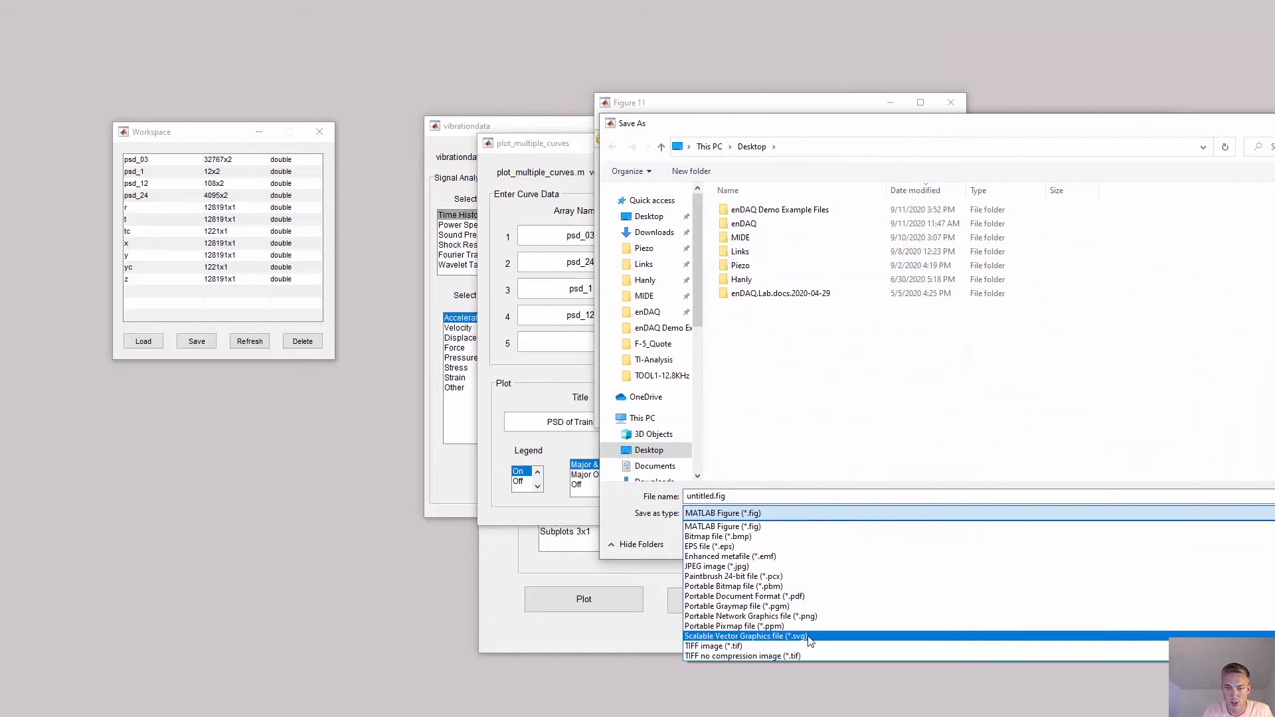
click(722, 512)
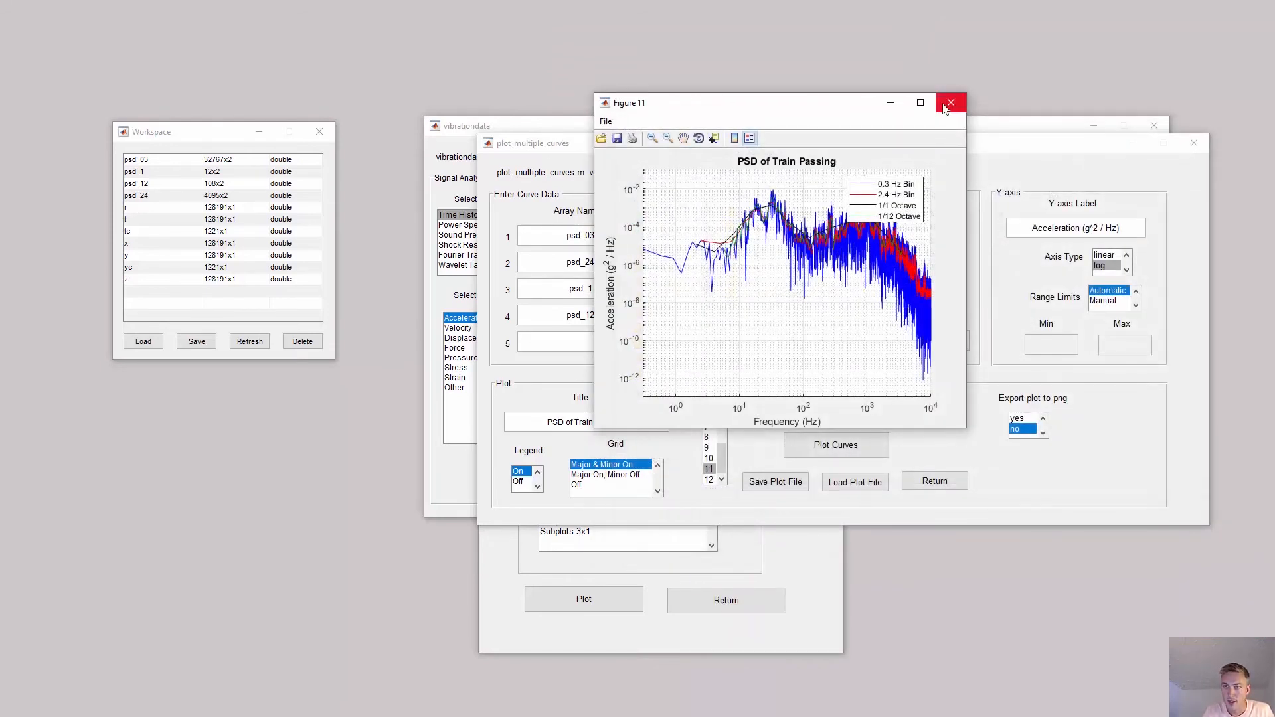
mouse_move(951, 102)
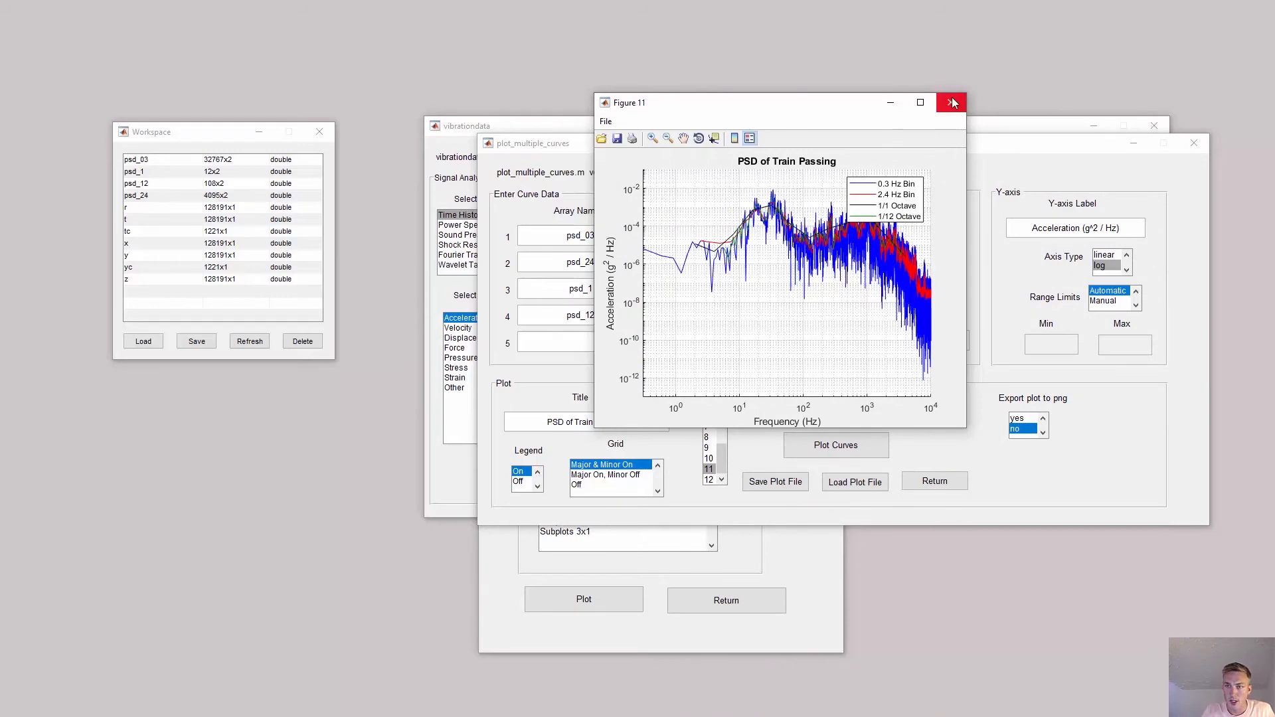
Set up the base-excitation SRS for [tc,yc] to 4000 Hz with constant 1 Hz spacing
click(951, 102)
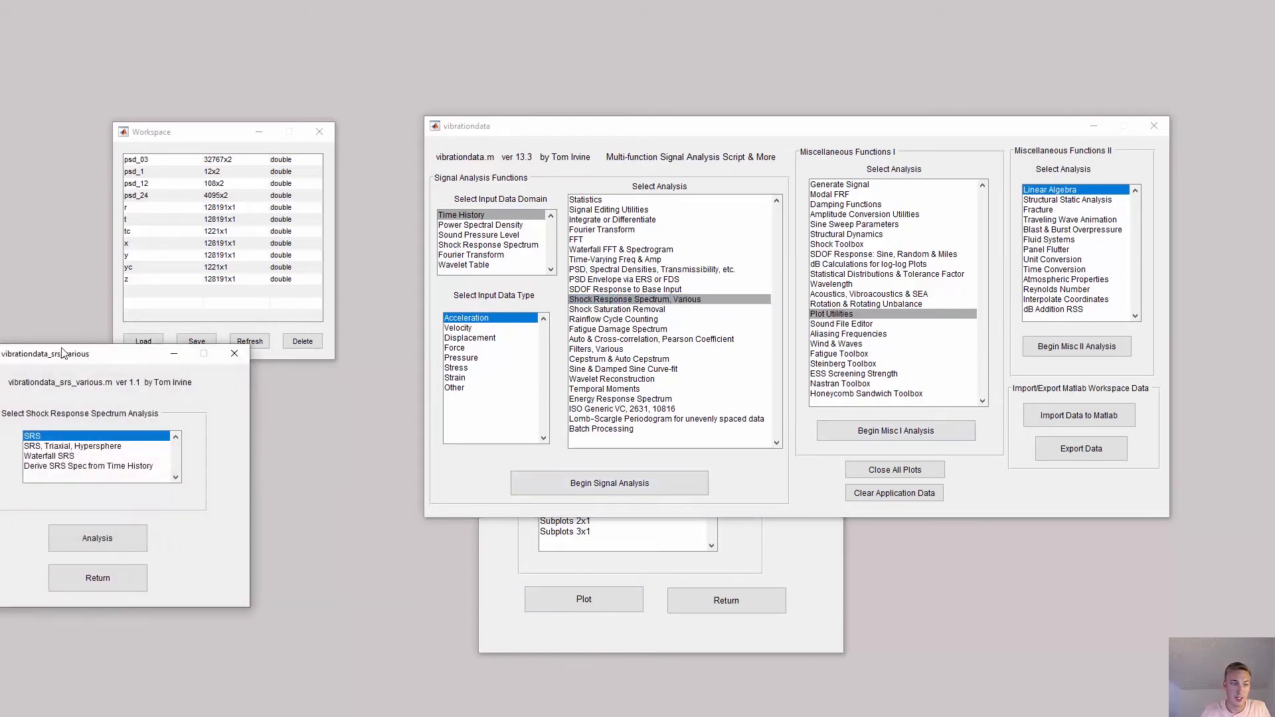
click(97, 538)
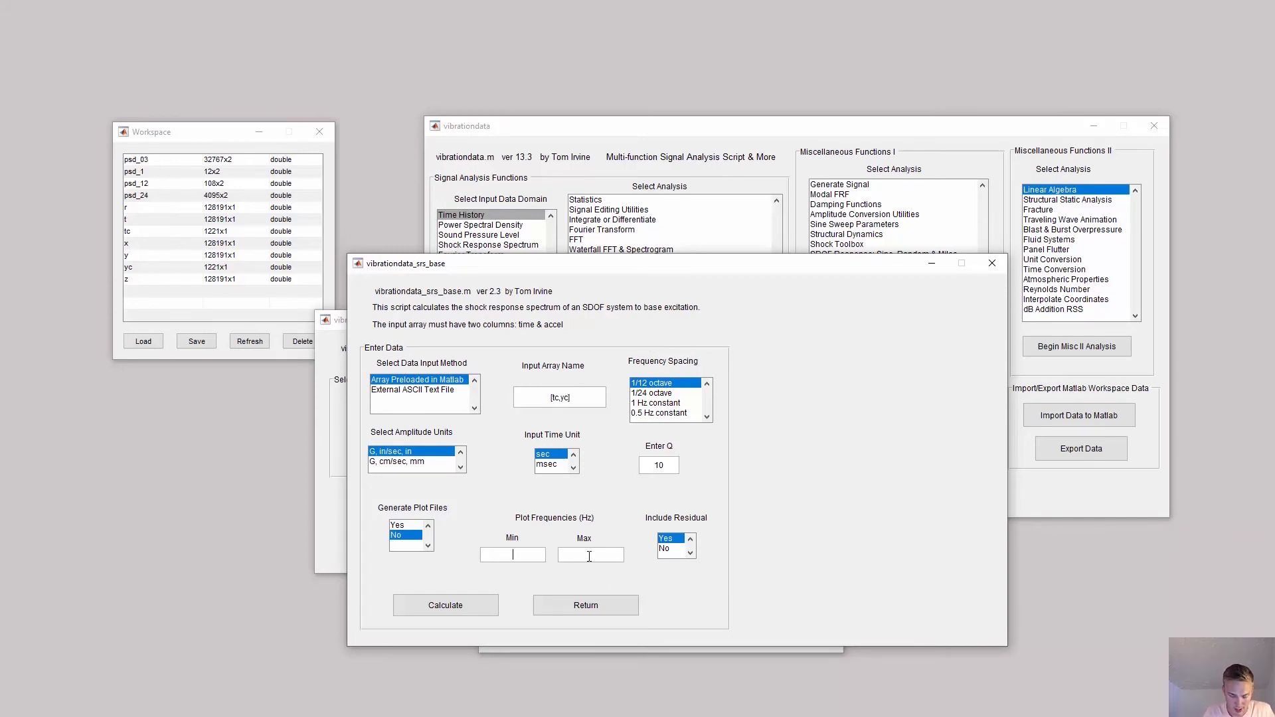
text(400)
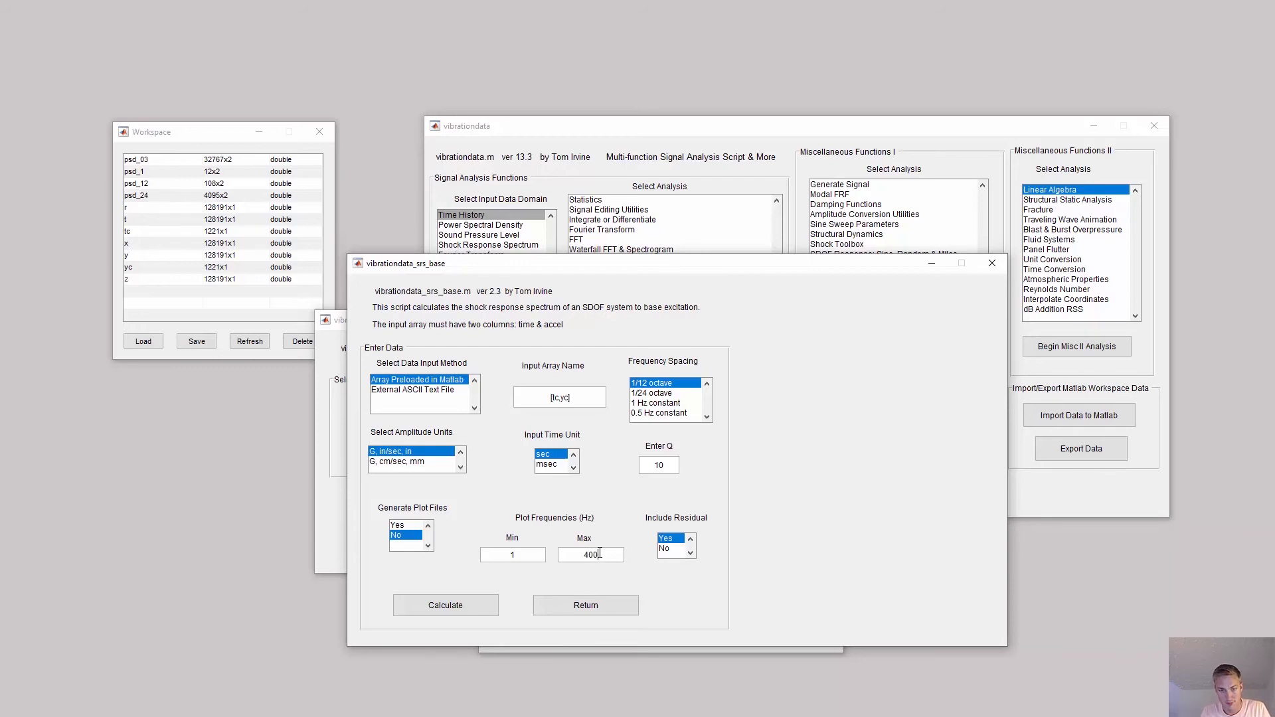
click(660, 402)
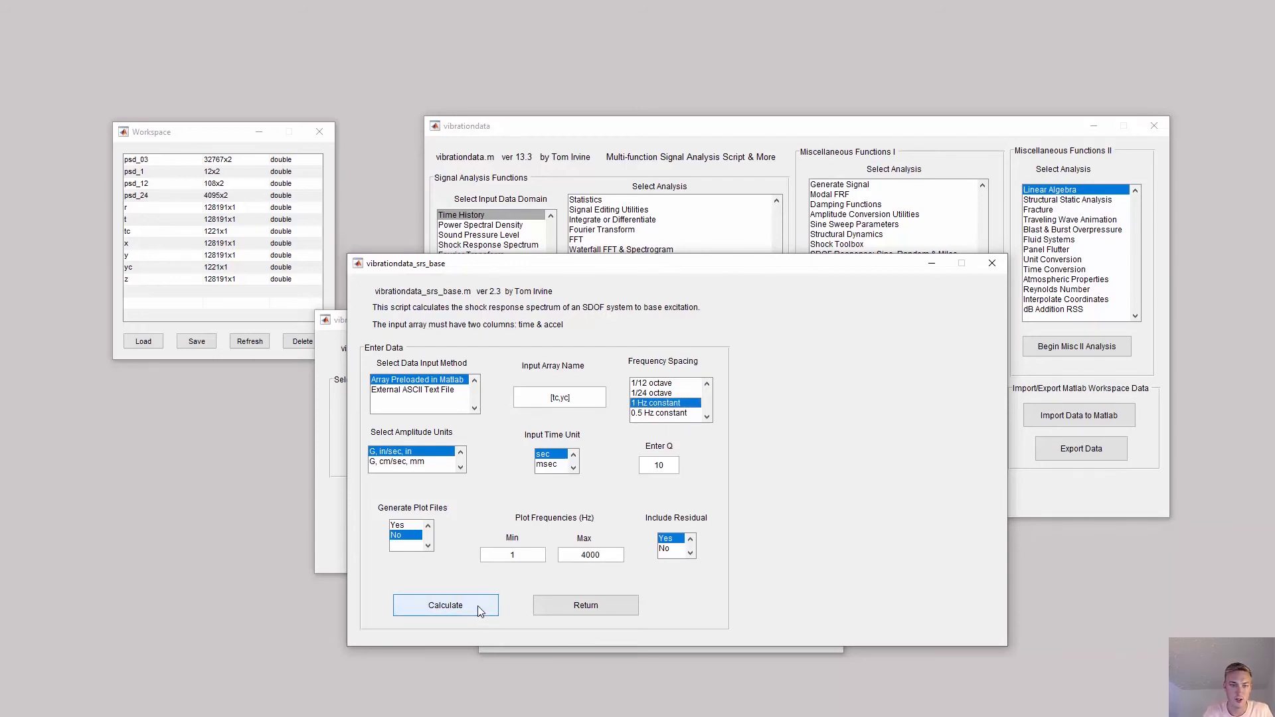
mouse_move(598, 276)
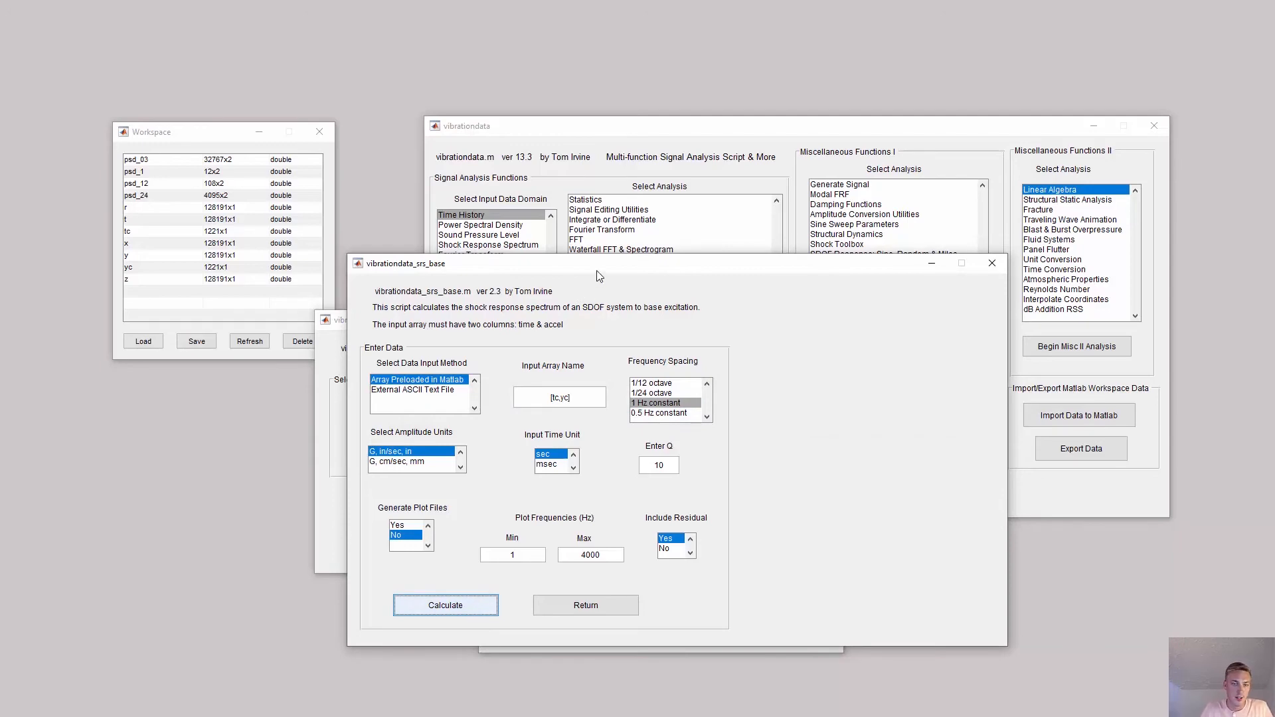
Calculate the Q=10 acceleration, pseudo velocity and relative displacement SRS plots
click(444, 604)
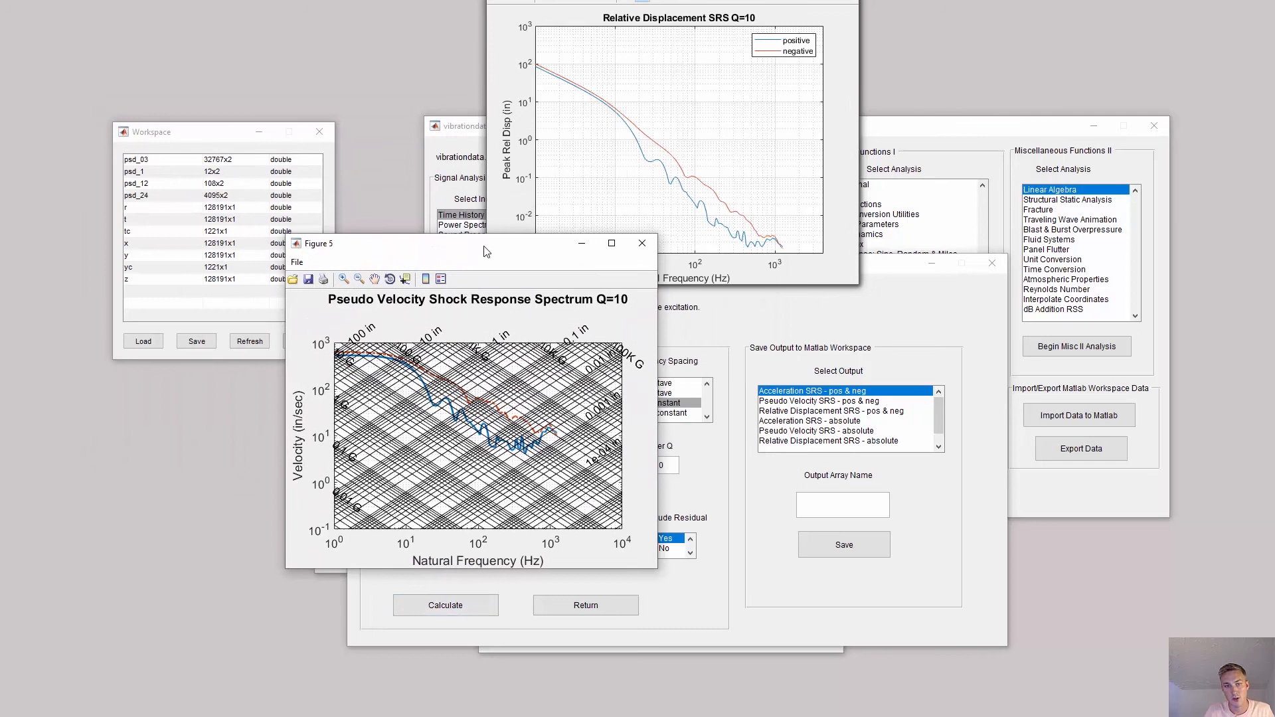
mouse_move(444, 386)
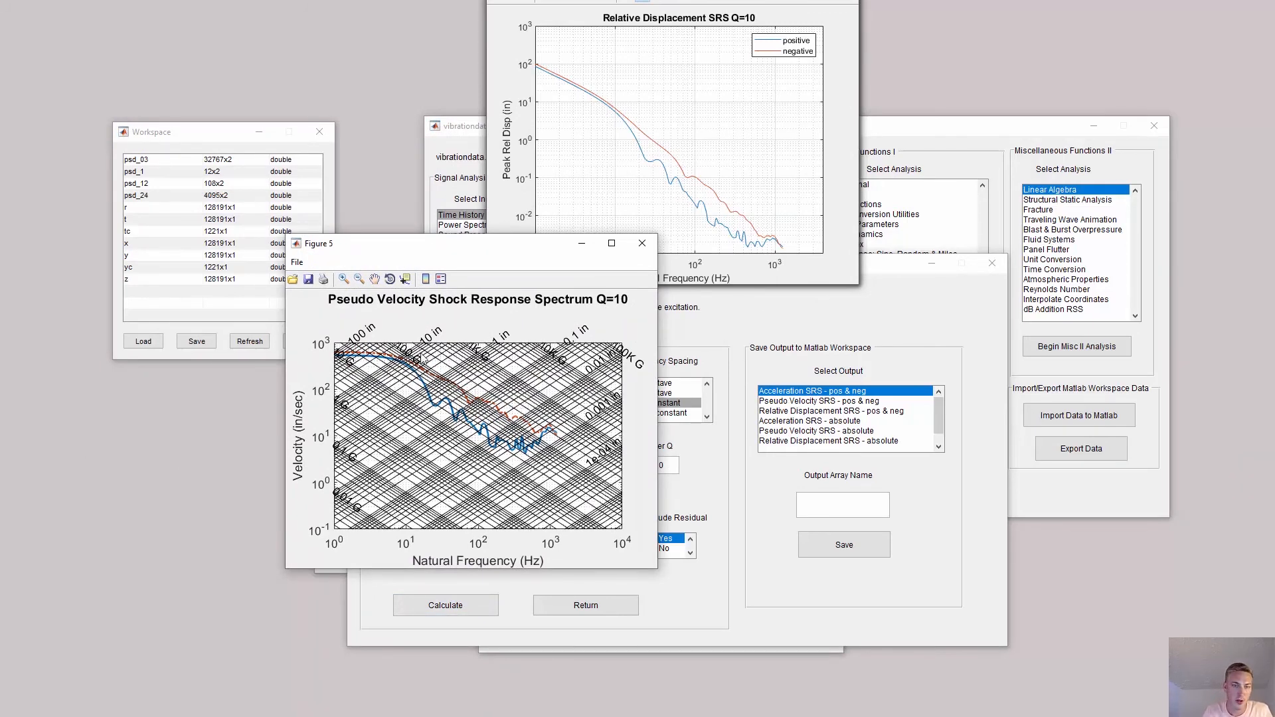
mouse_move(453, 328)
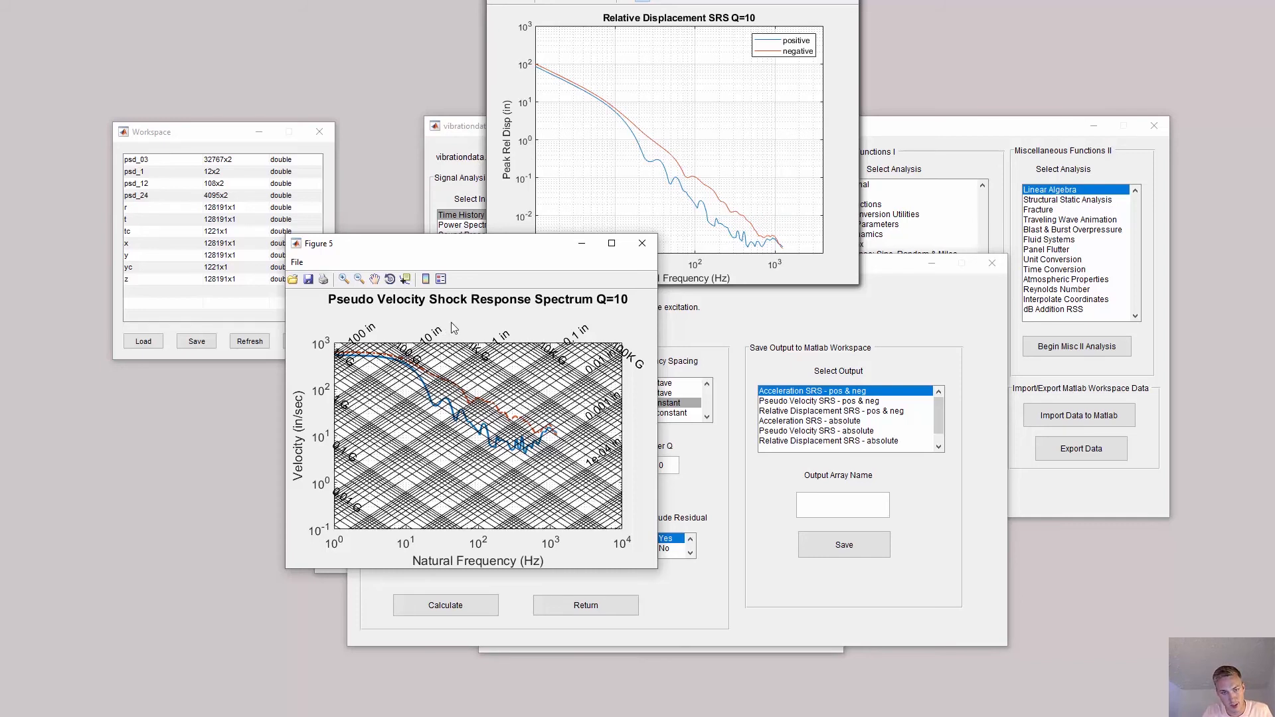
mouse_move(490, 342)
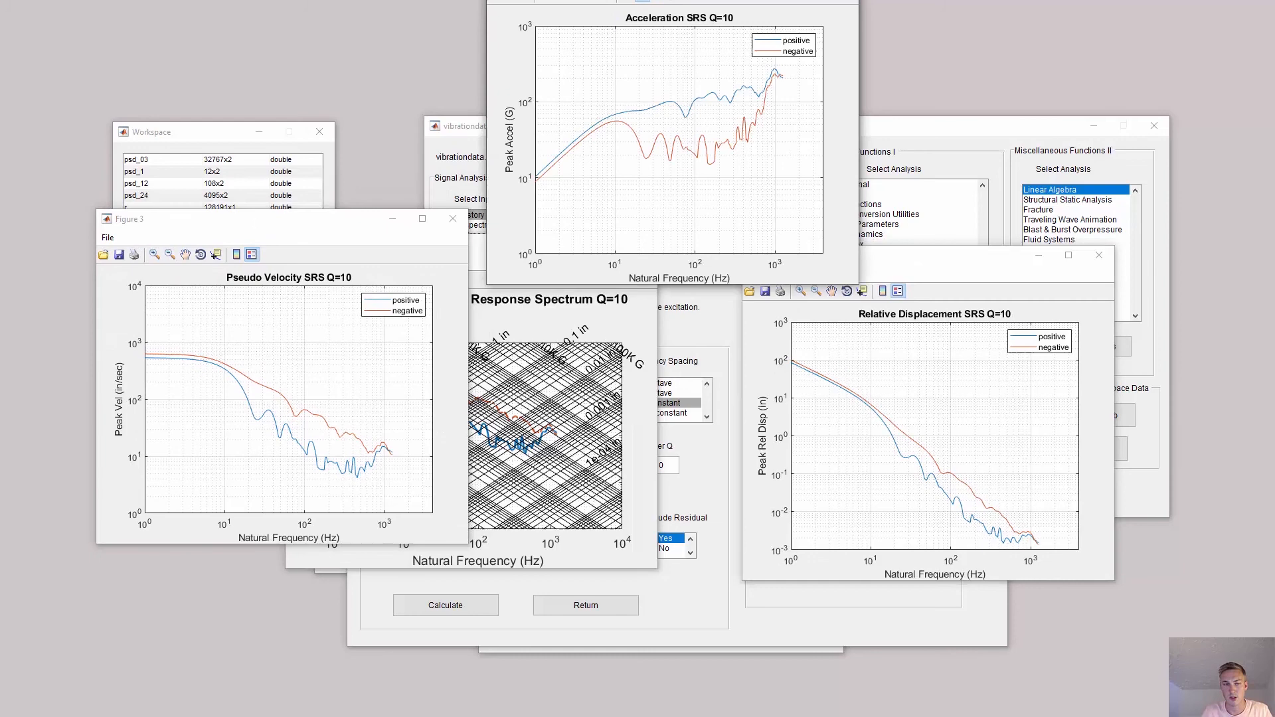
mouse_move(681, 50)
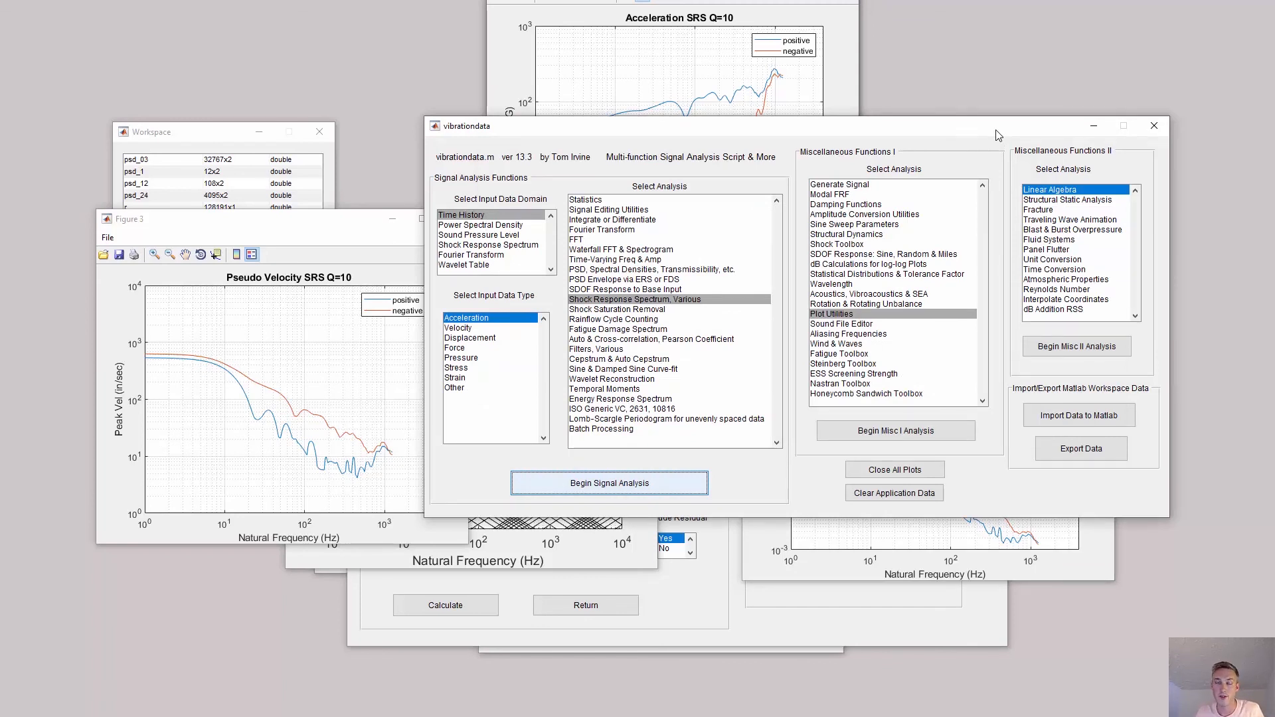
mouse_move(612, 226)
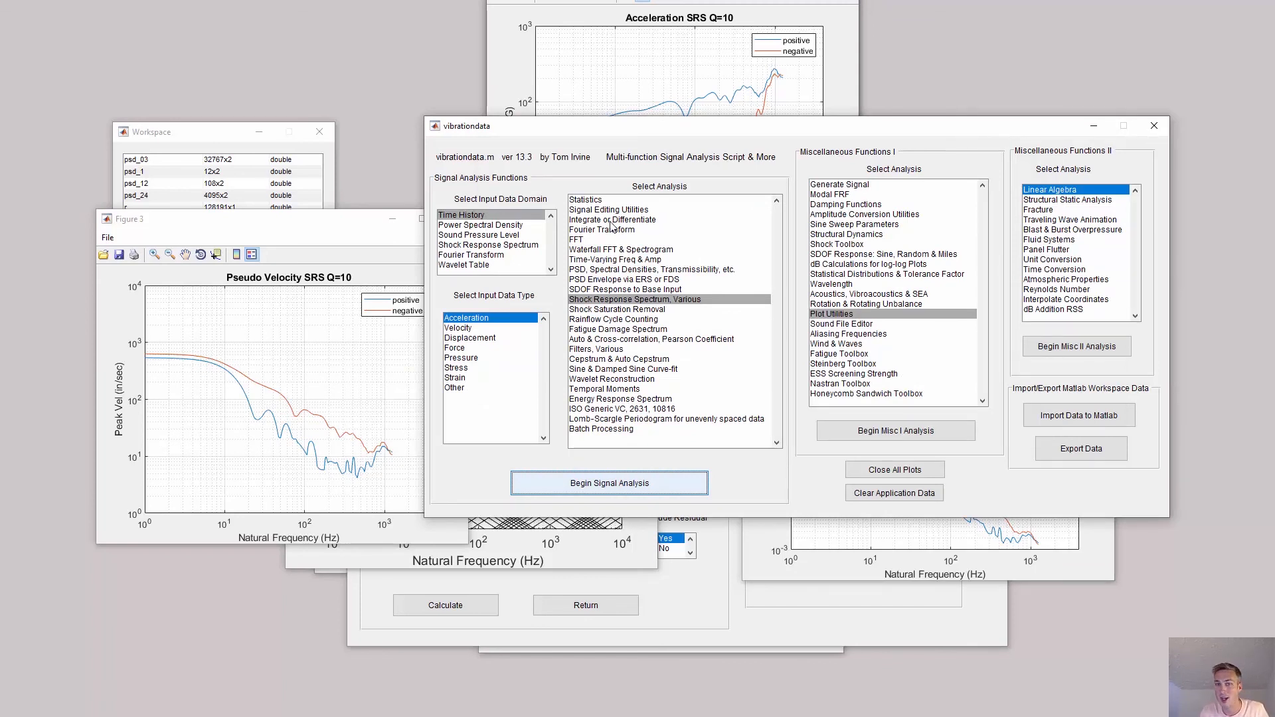